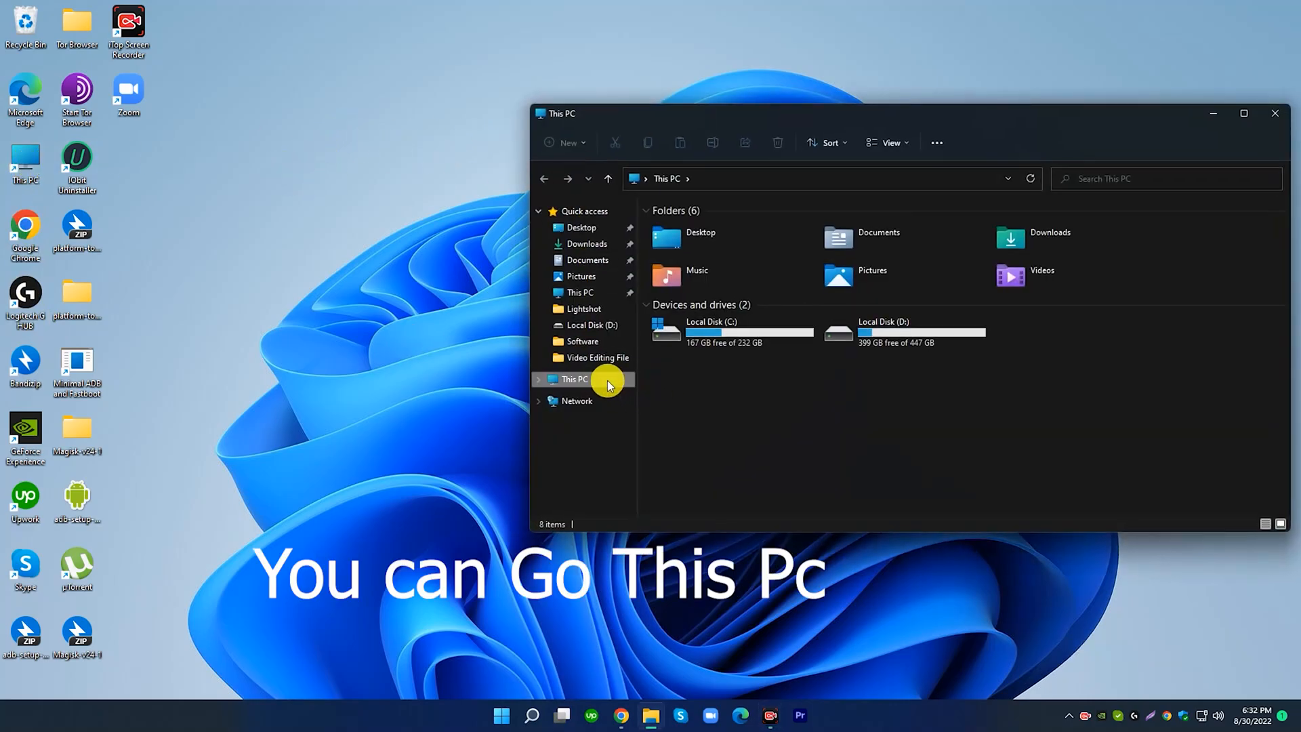
Close the This PC window and open Windows Settings to the Apps section
{"action": "right_click", "coordinate": [608, 384]}
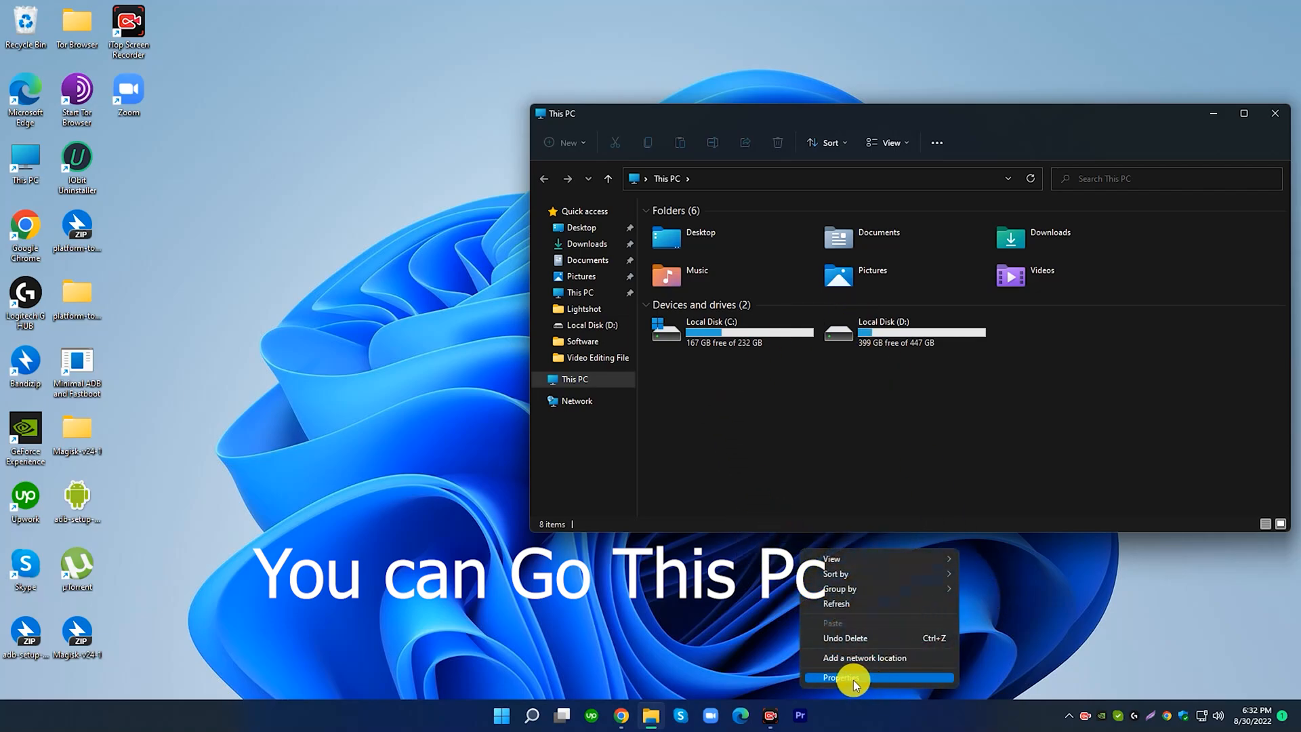
{"action": "left_click", "coordinate": [842, 678]}
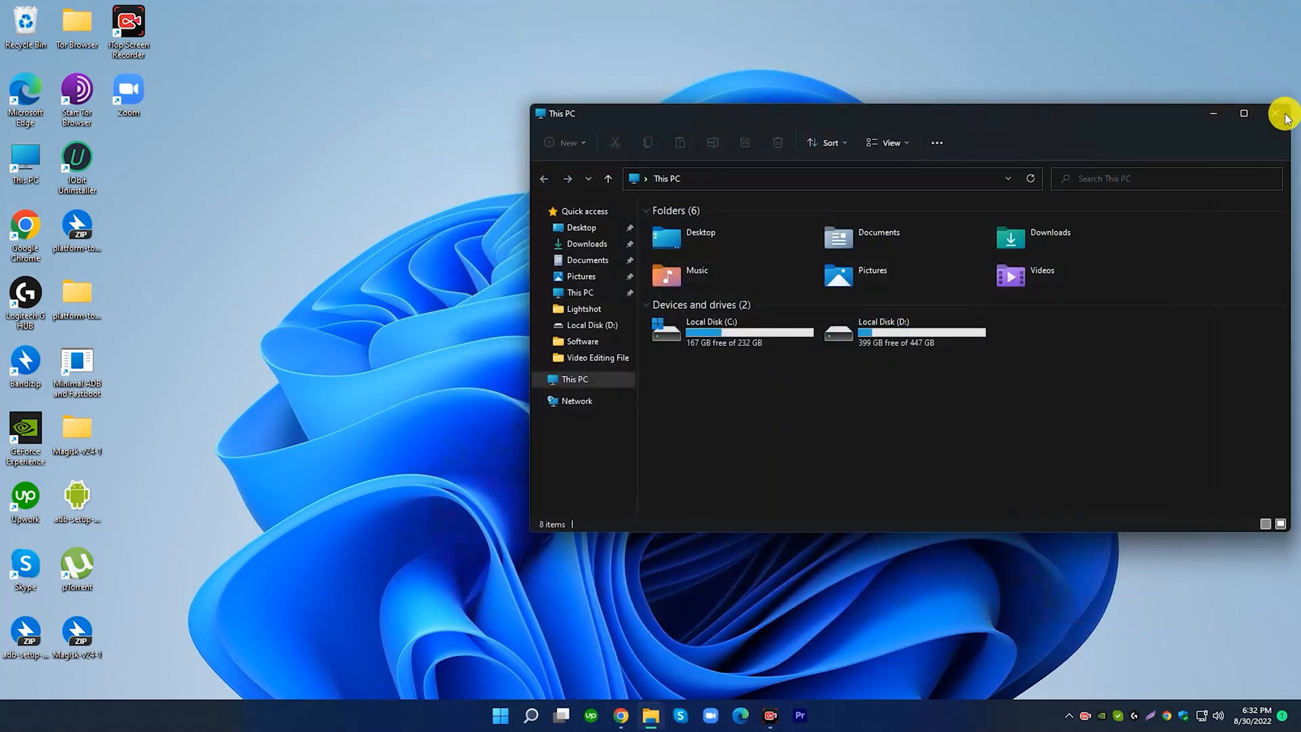
{"action": "left_click", "coordinate": [500, 714]}
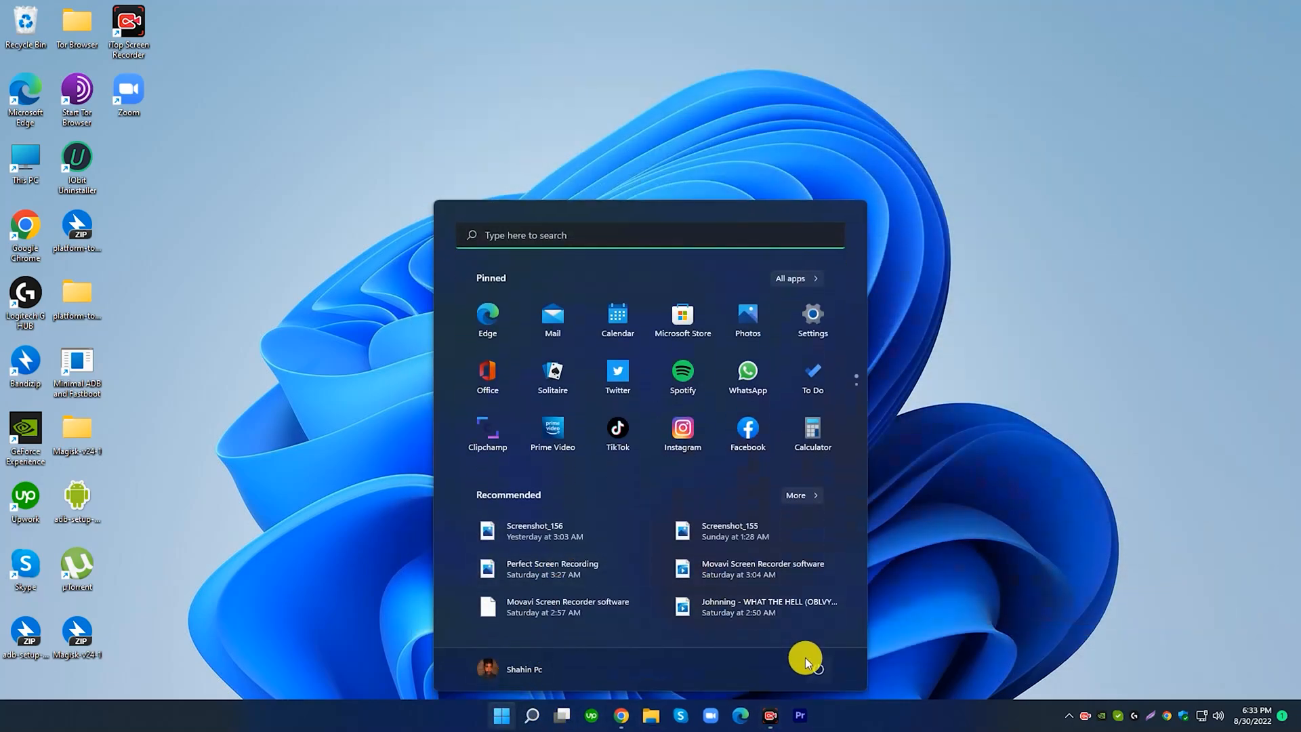
{"action": "left_click", "coordinate": [812, 315]}
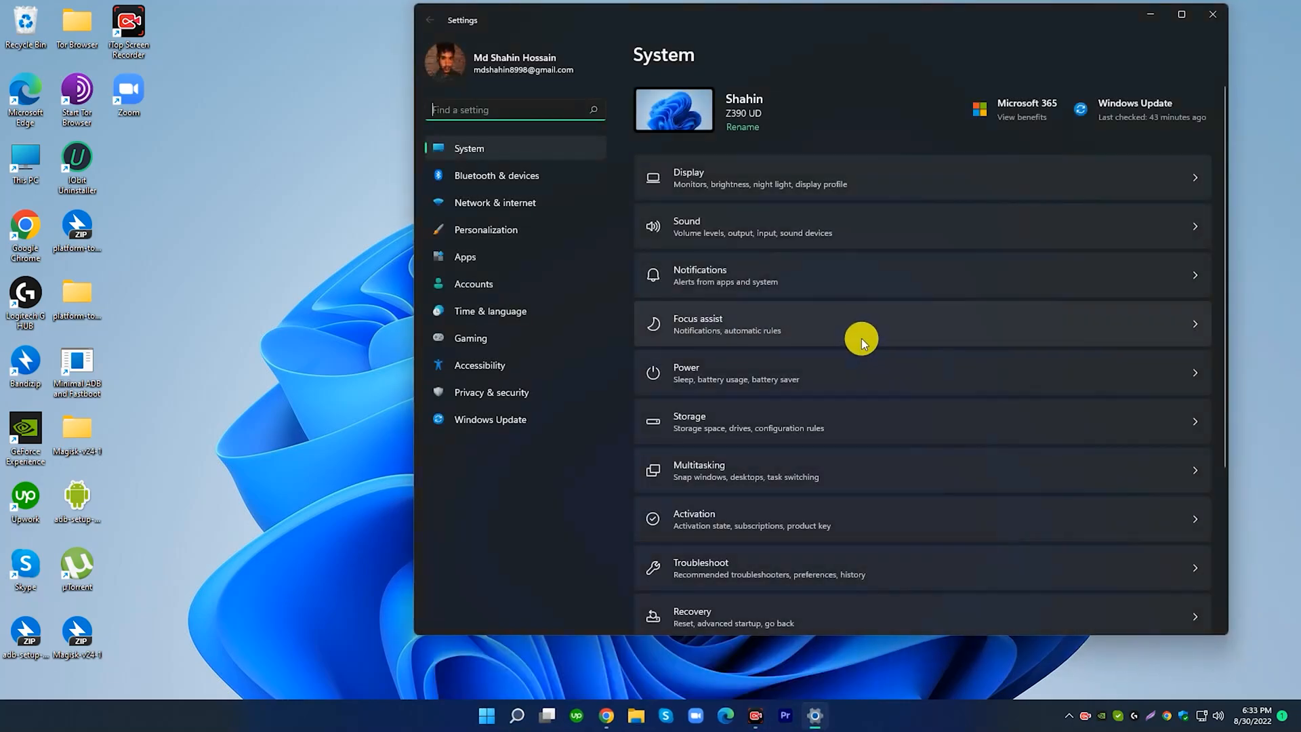
{"action": "mouse_move", "coordinate": [462, 260]}
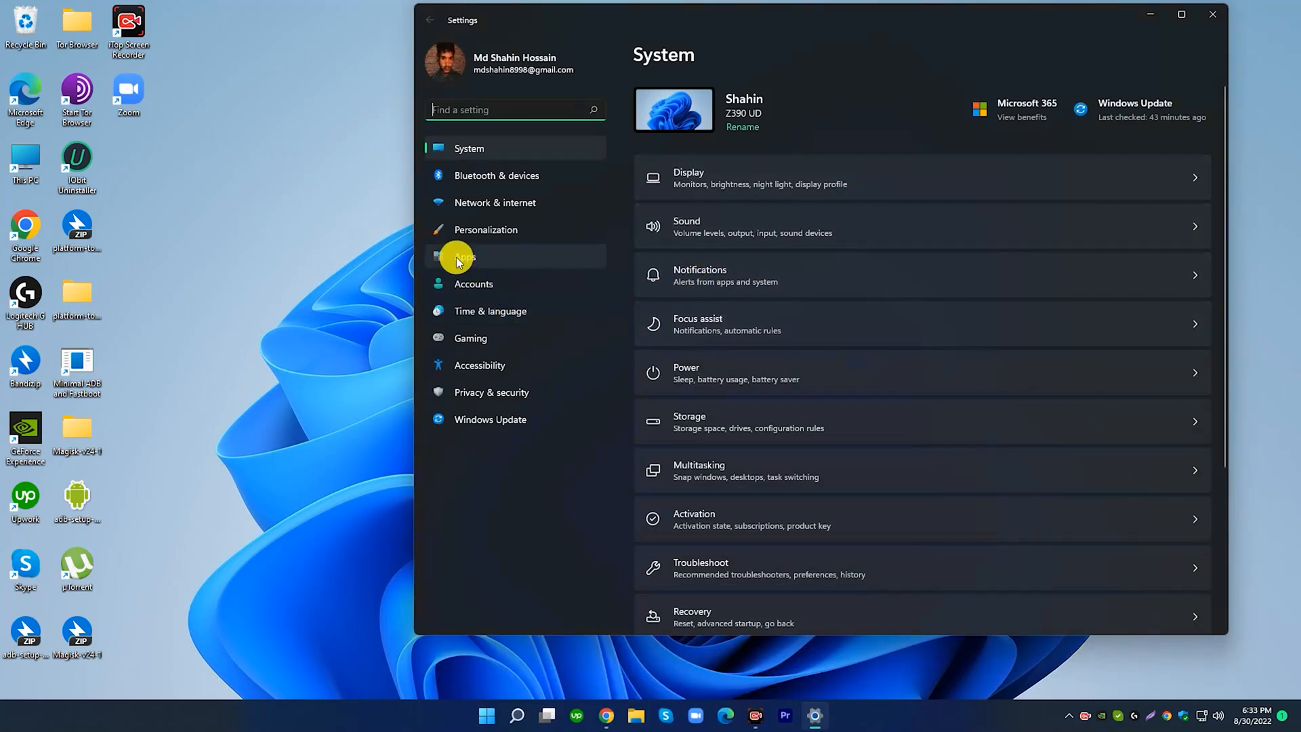
{"action": "left_click", "coordinate": [465, 256]}
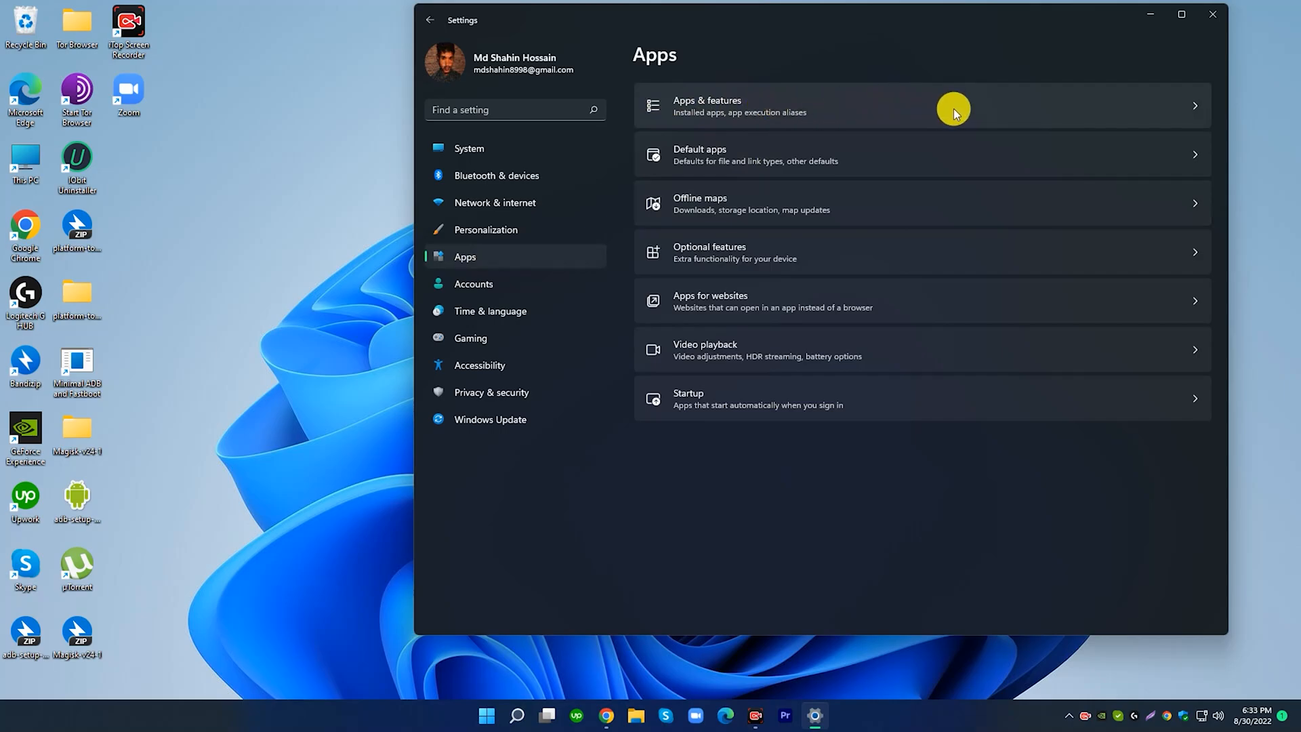
In Apps & features, choose Uninstall from IObit Uninstaller 11's options menu
{"action": "left_click", "coordinate": [919, 106]}
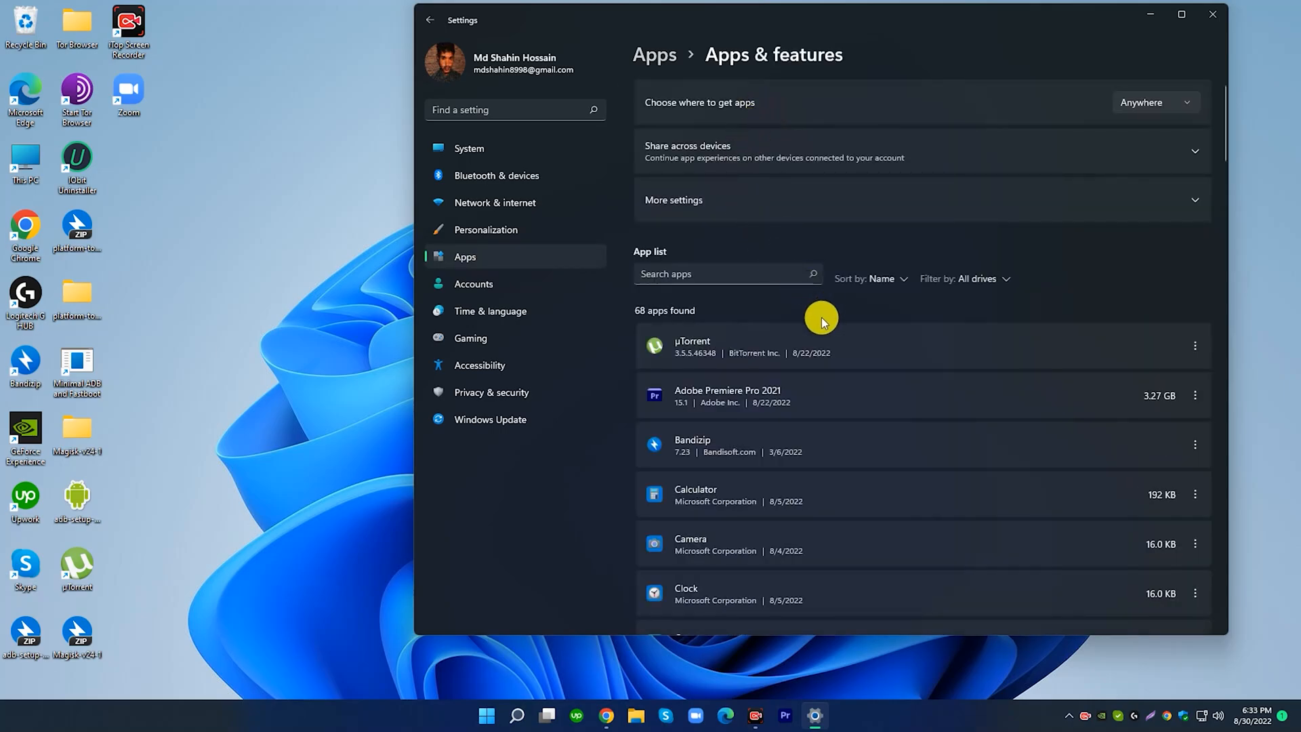
{"action": "scroll", "scroll_direction": "down", "scroll_amount": 3}
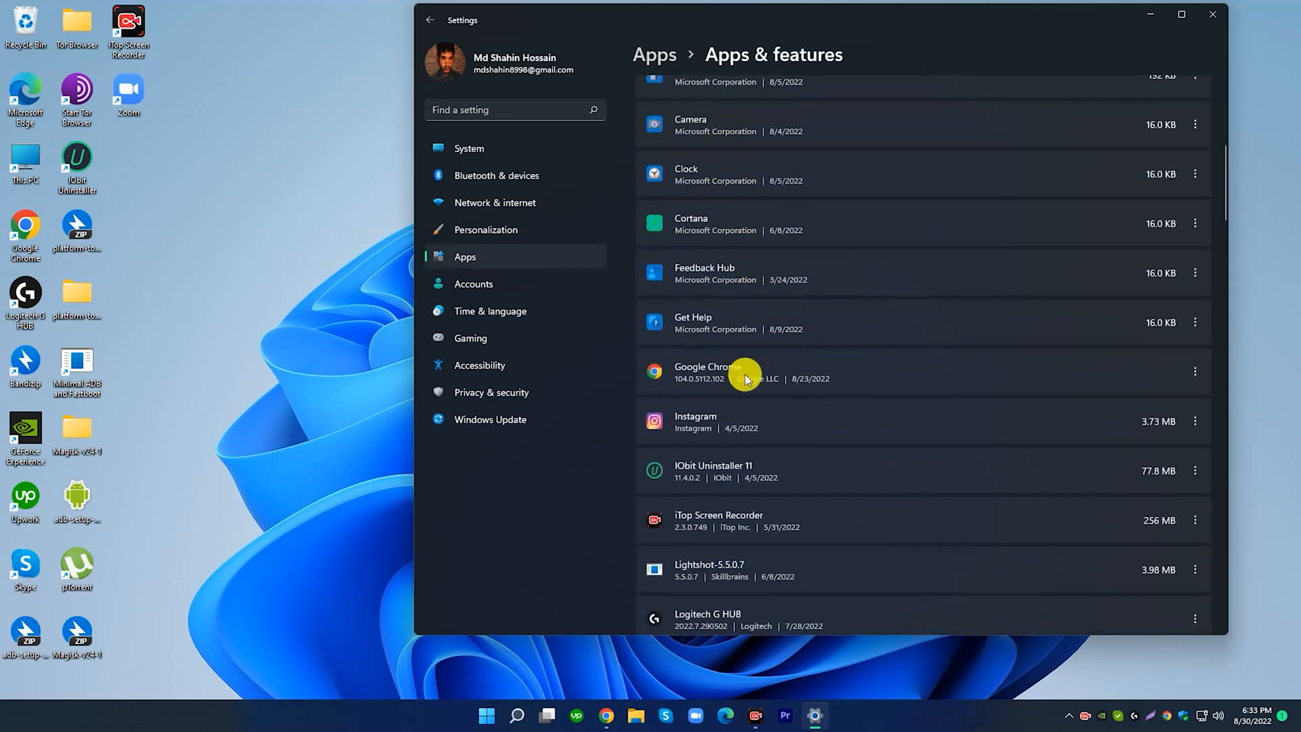
{"action": "scroll", "scroll_direction": "down", "scroll_amount": 3}
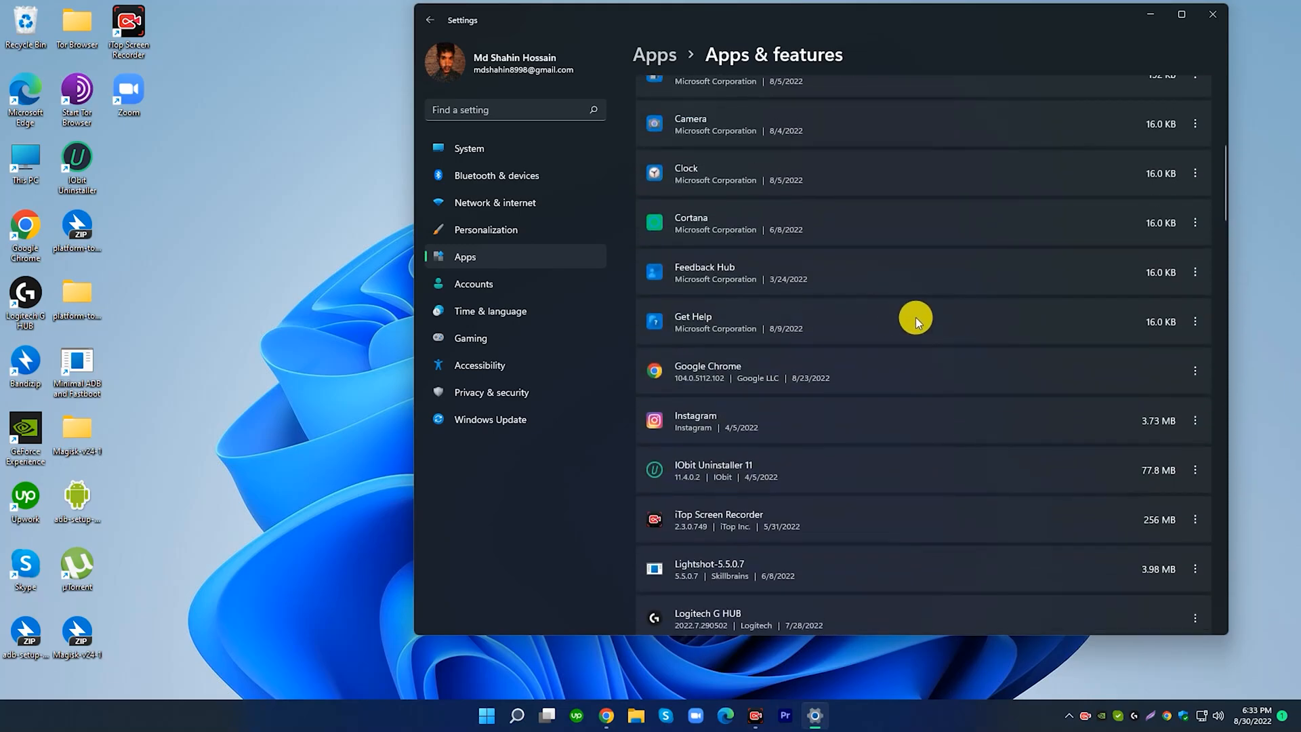
{"action": "mouse_move", "coordinate": [813, 470]}
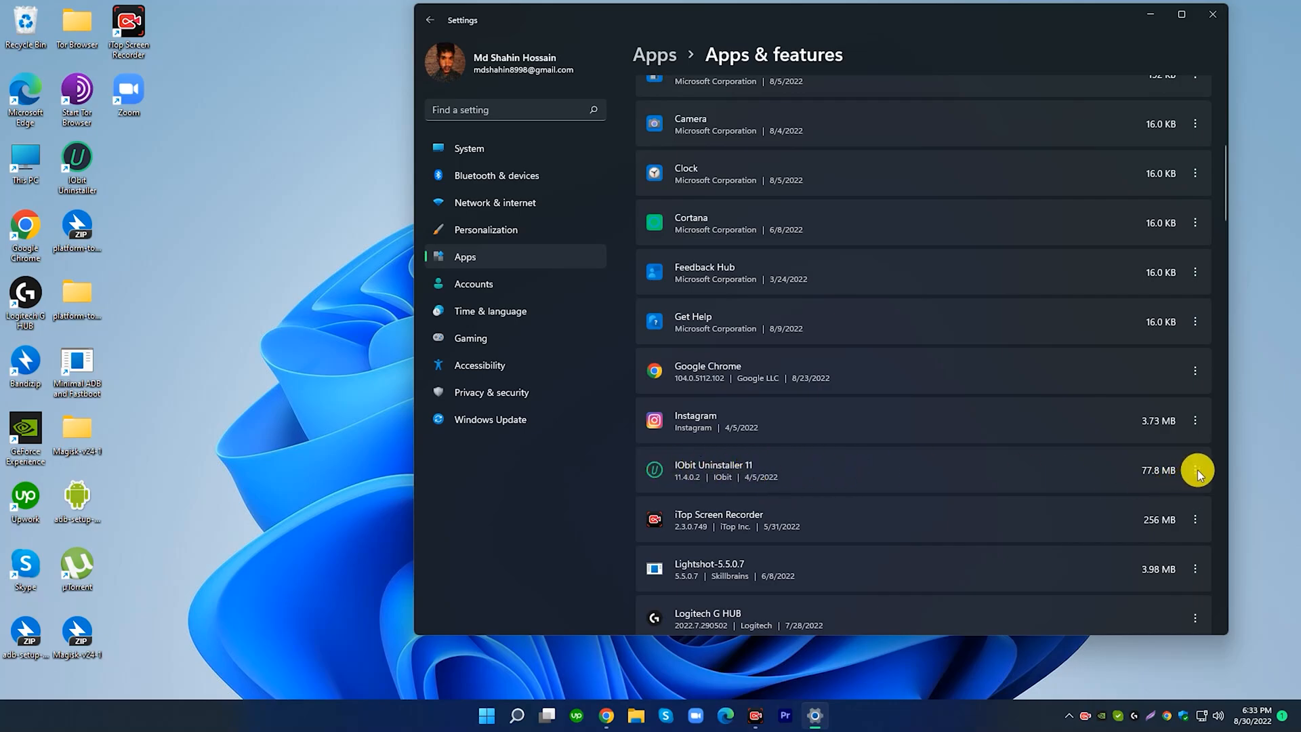
{"action": "left_click", "coordinate": [1195, 470]}
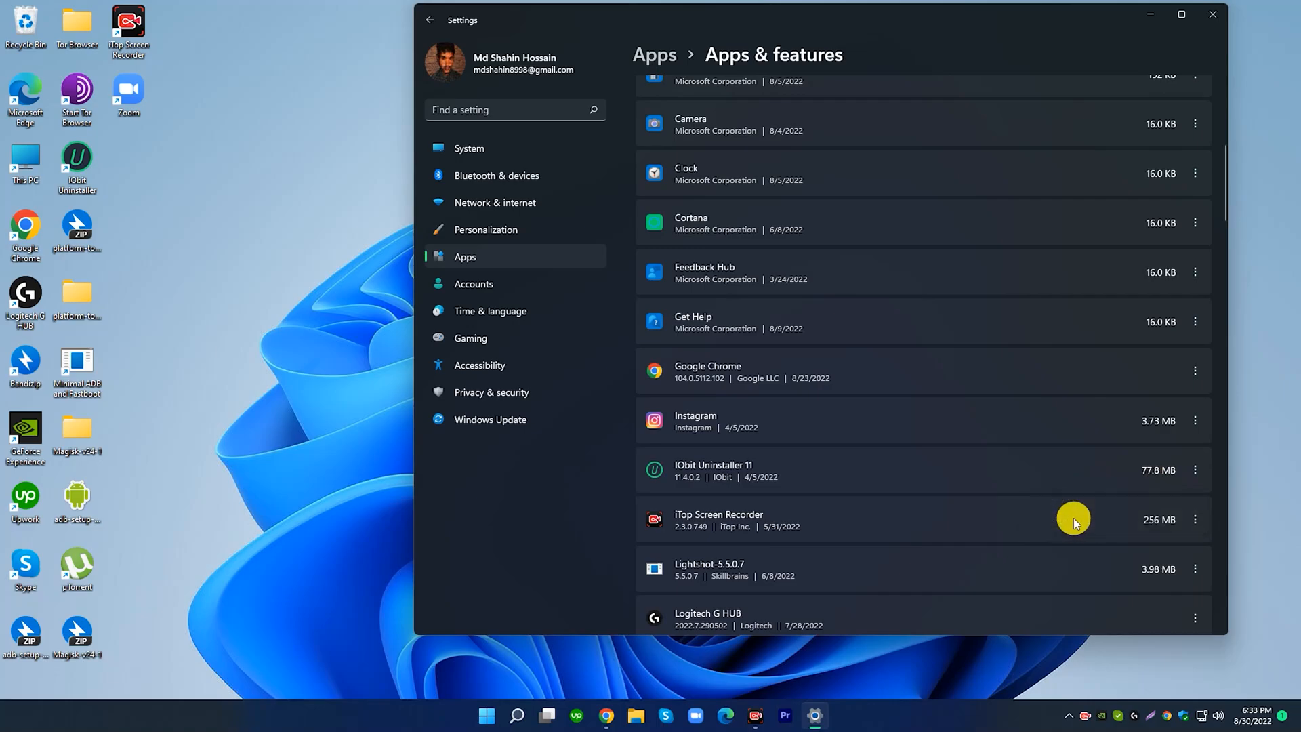
{"action": "left_click", "coordinate": [1196, 519]}
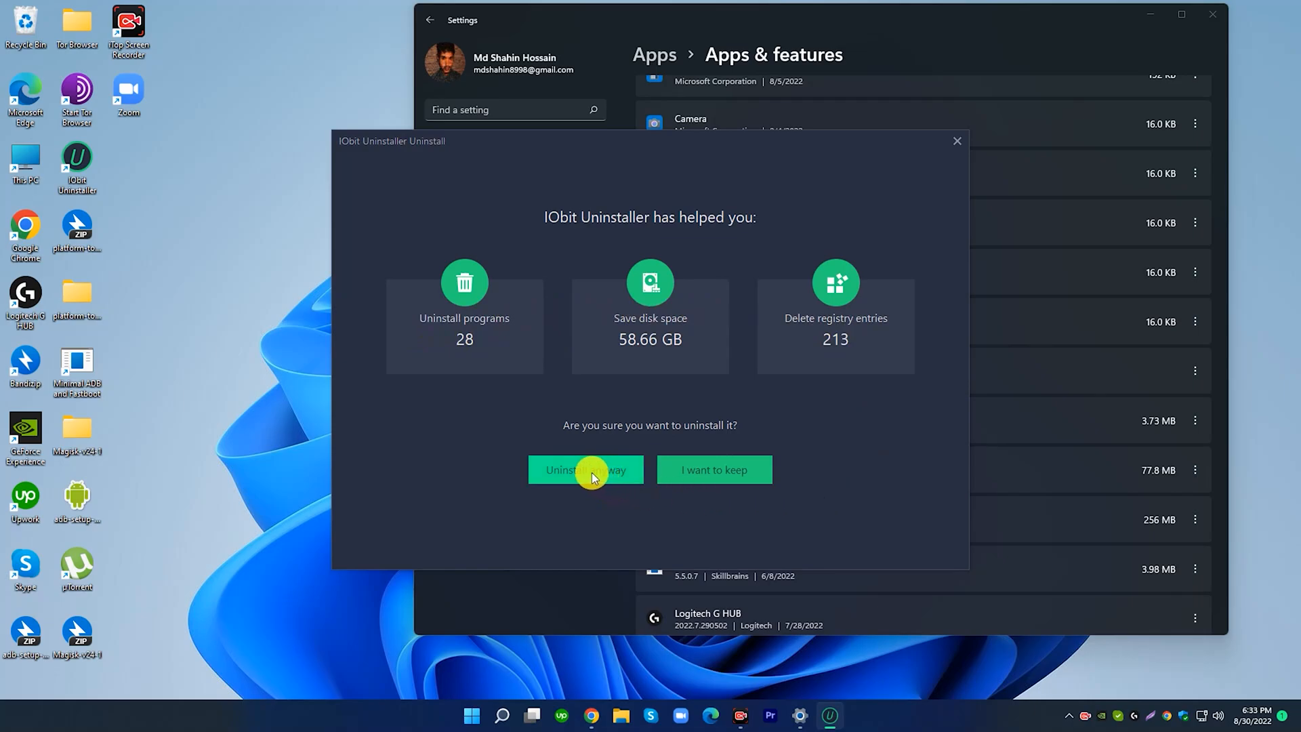
Uninstall anyway, citing 'Incomplete uninstall' and 'It cannot run normally', and acknowledge success
{"action": "left_click", "coordinate": [584, 470]}
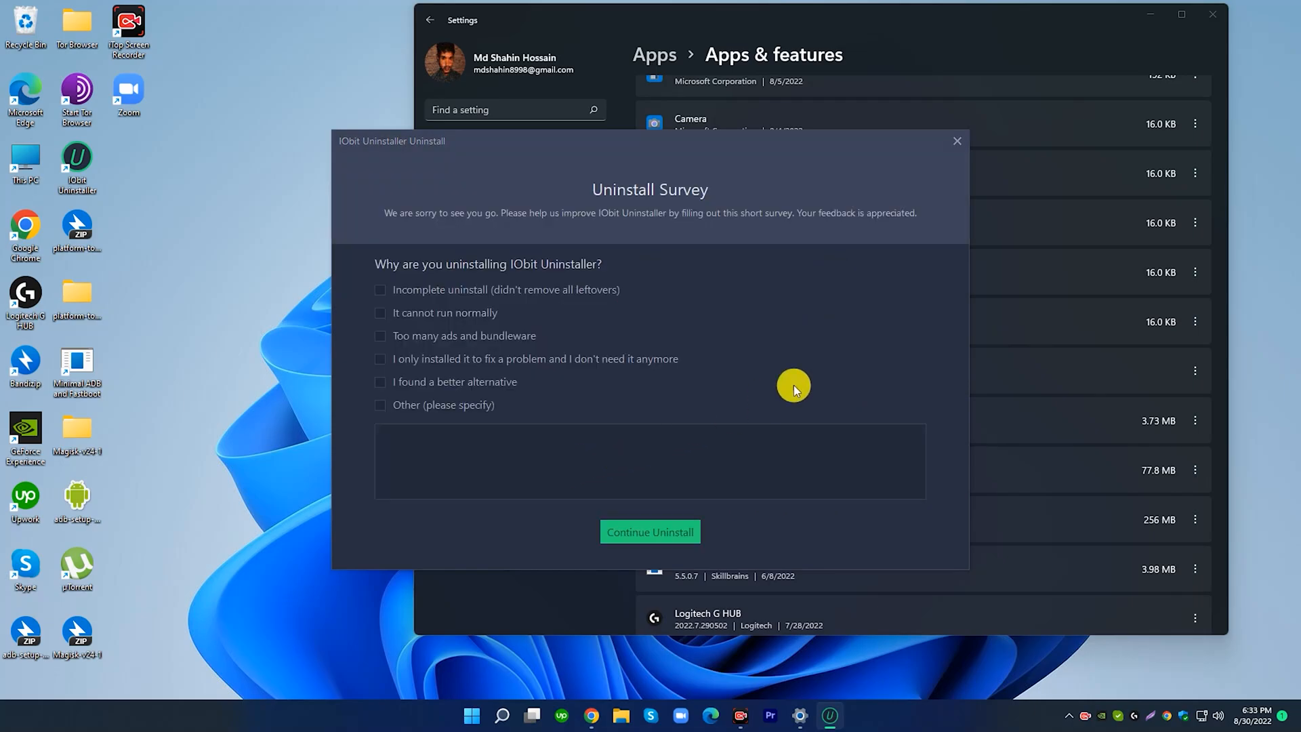
{"action": "left_click", "coordinate": [380, 289]}
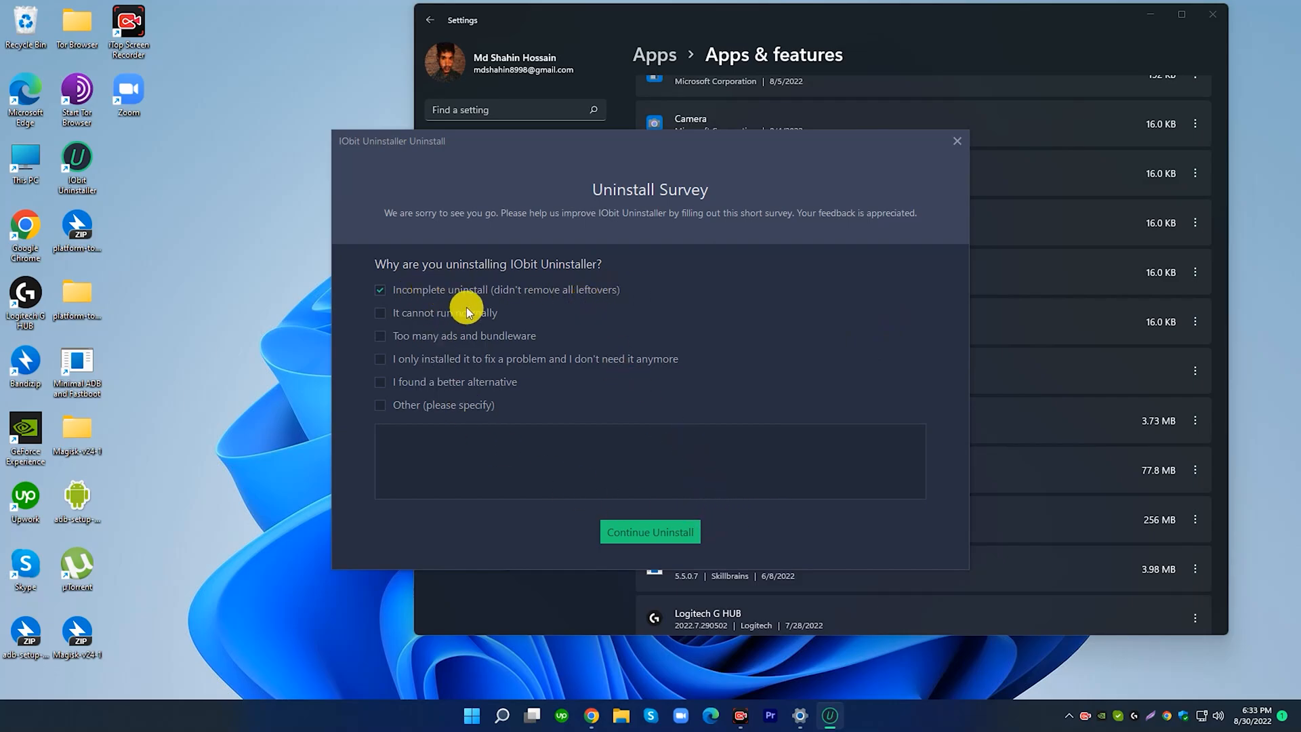
{"action": "left_click", "coordinate": [380, 313]}
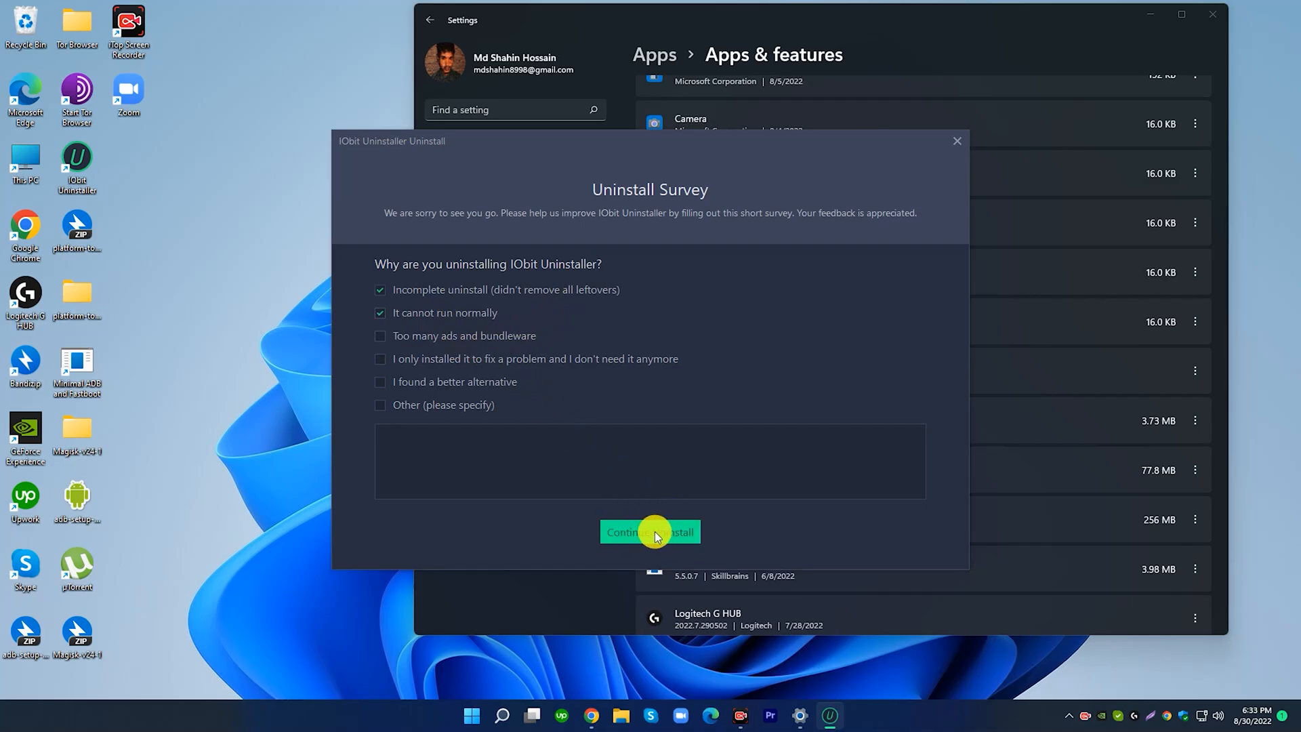
{"action": "left_click", "coordinate": [649, 532]}
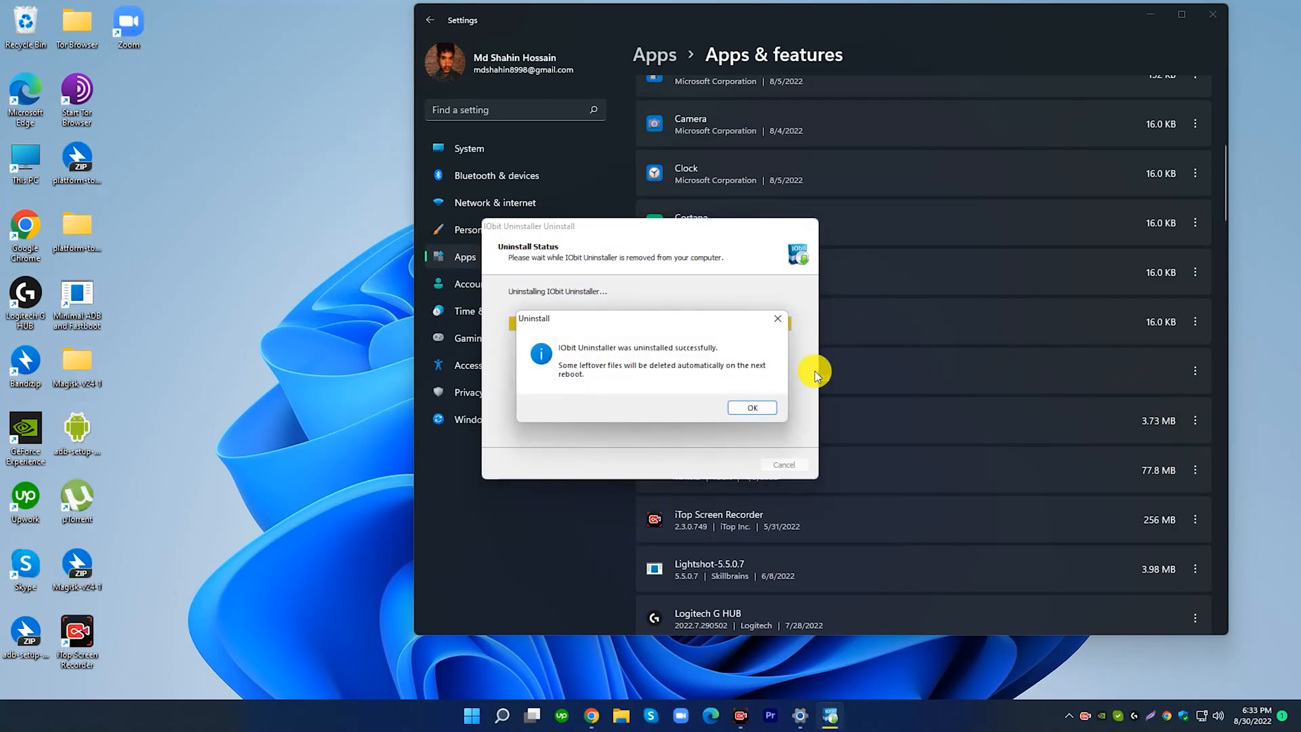
{"action": "left_click", "coordinate": [751, 407]}
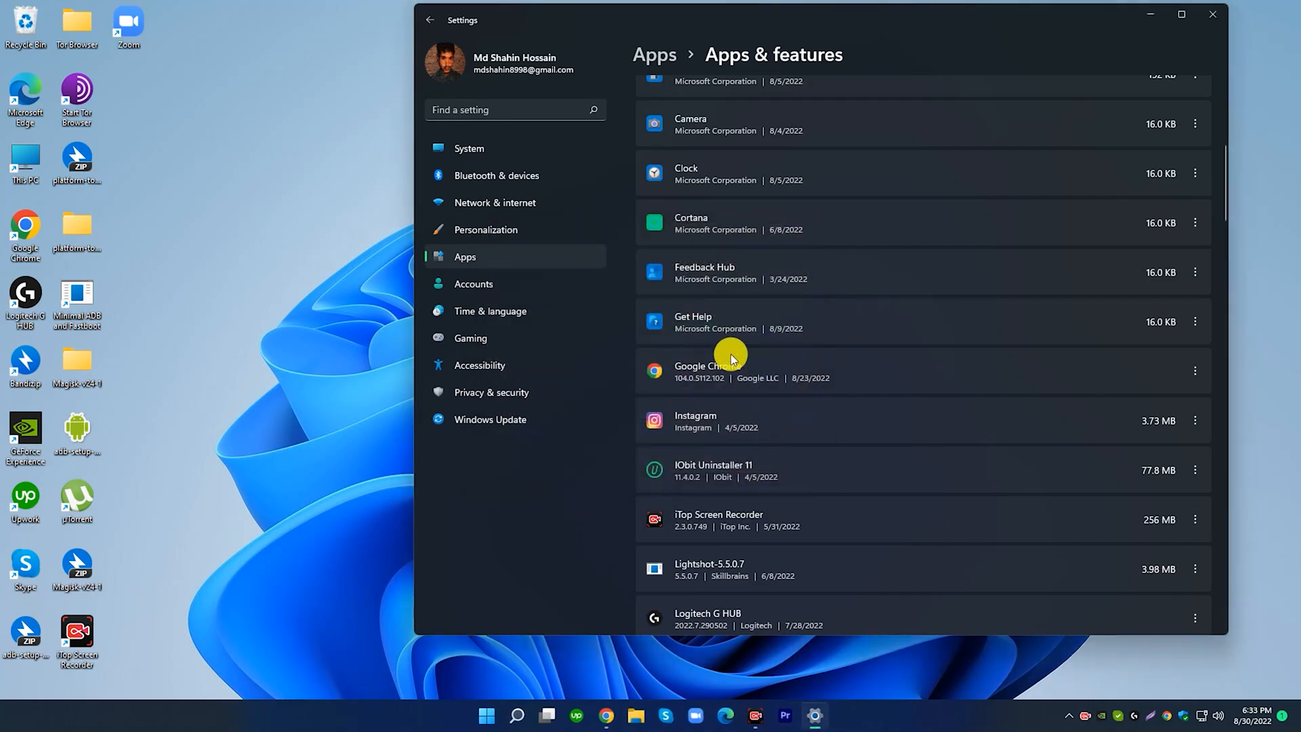
Close and reopen Settings to review the Apps & features list of 67 apps
{"action": "scroll", "scroll_direction": "down", "scroll_amount": 3}
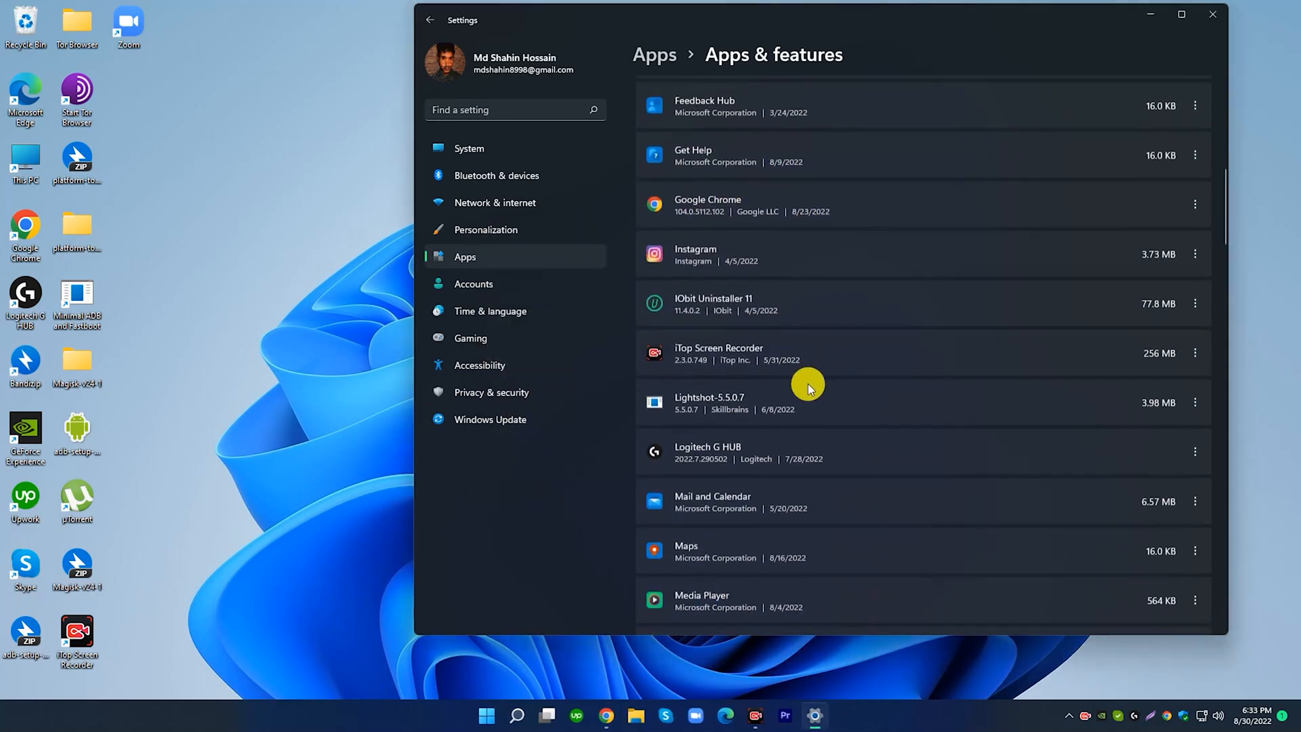
{"action": "left_click", "coordinate": [1212, 15]}
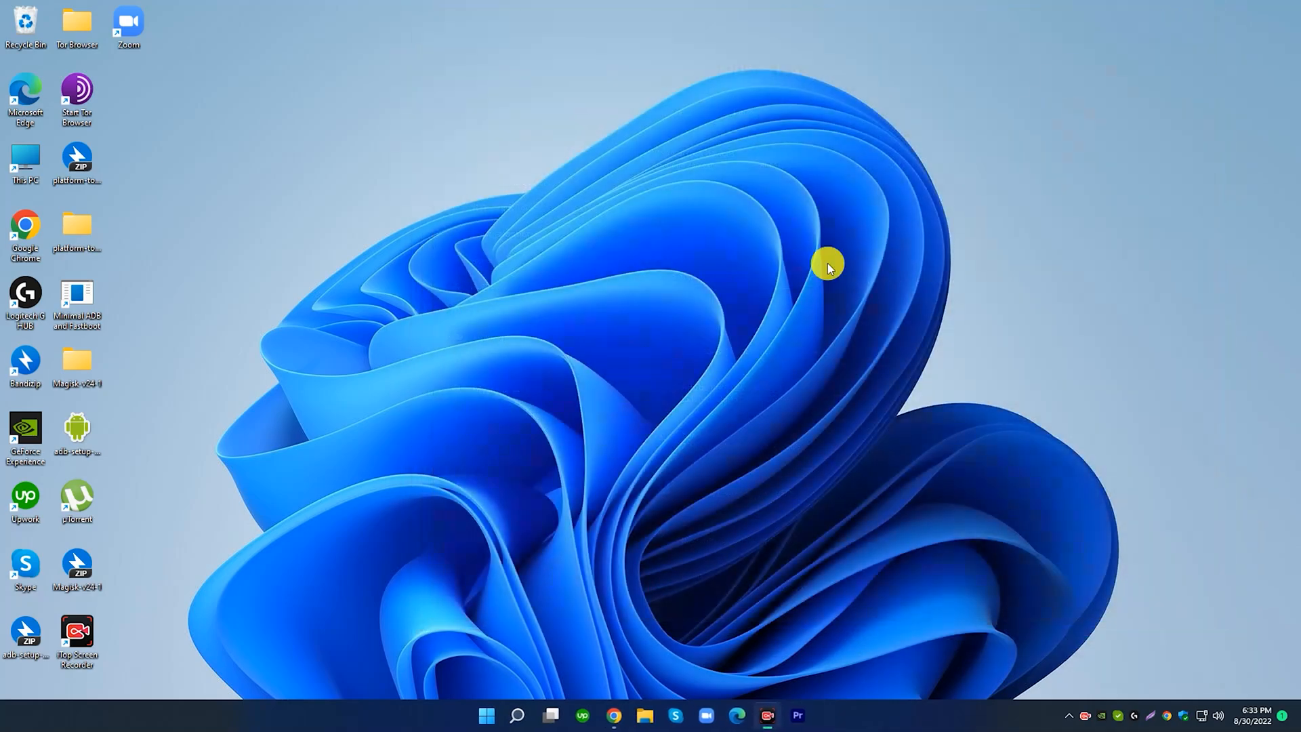
{"action": "left_click", "coordinate": [487, 714]}
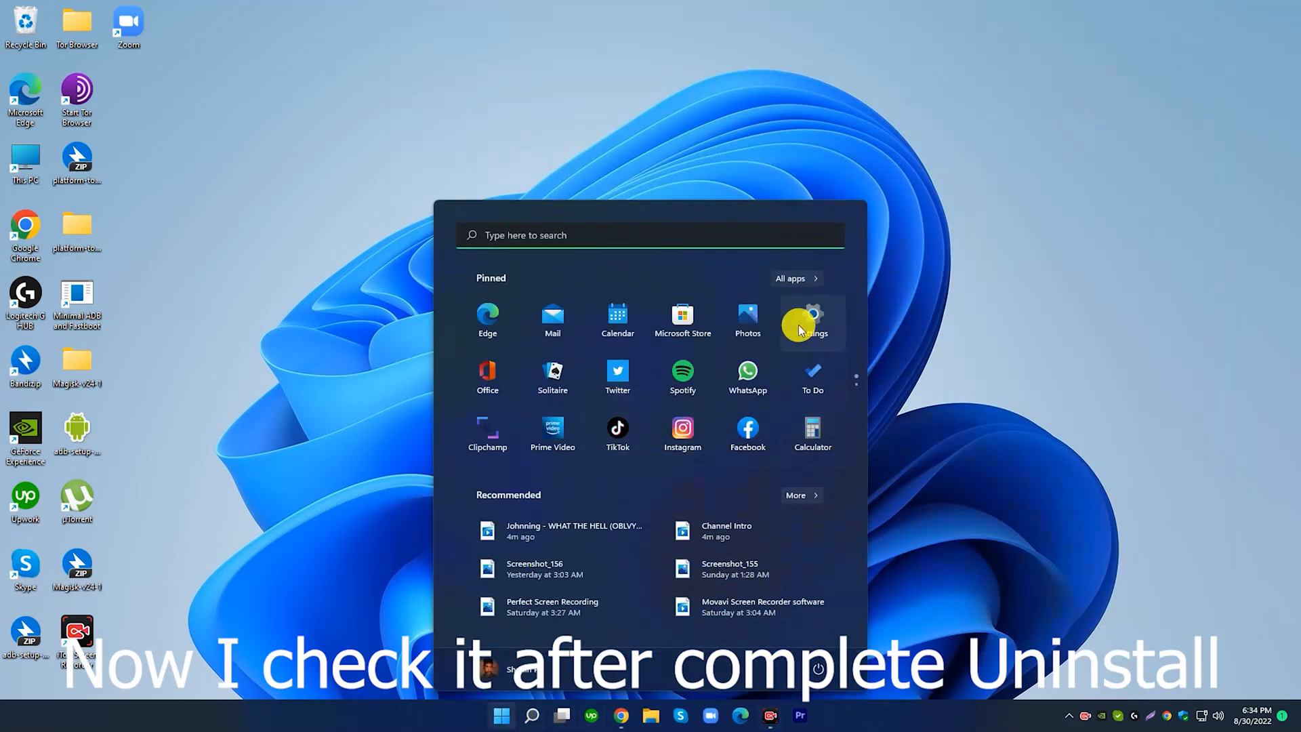
{"action": "left_click", "coordinate": [811, 322]}
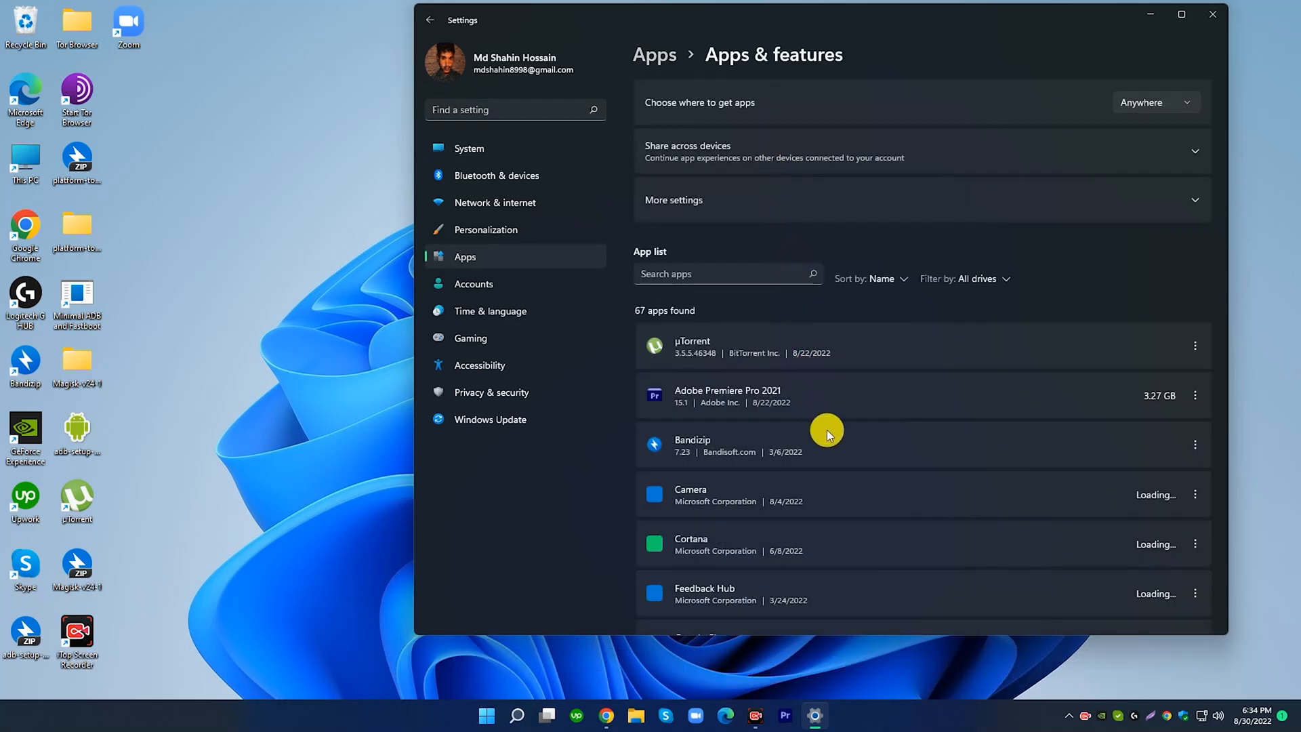
{"action": "scroll", "scroll_direction": "down", "scroll_amount": 3}
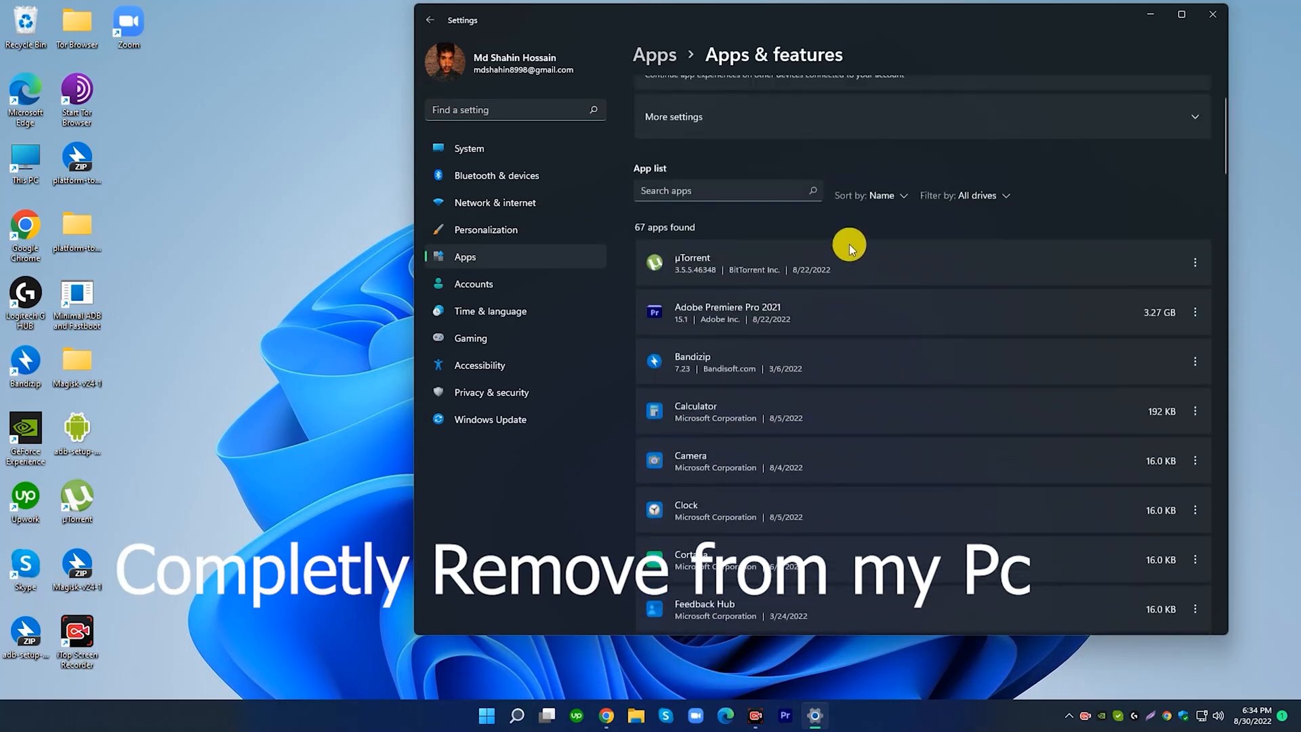
{"action": "left_click", "coordinate": [1211, 14]}
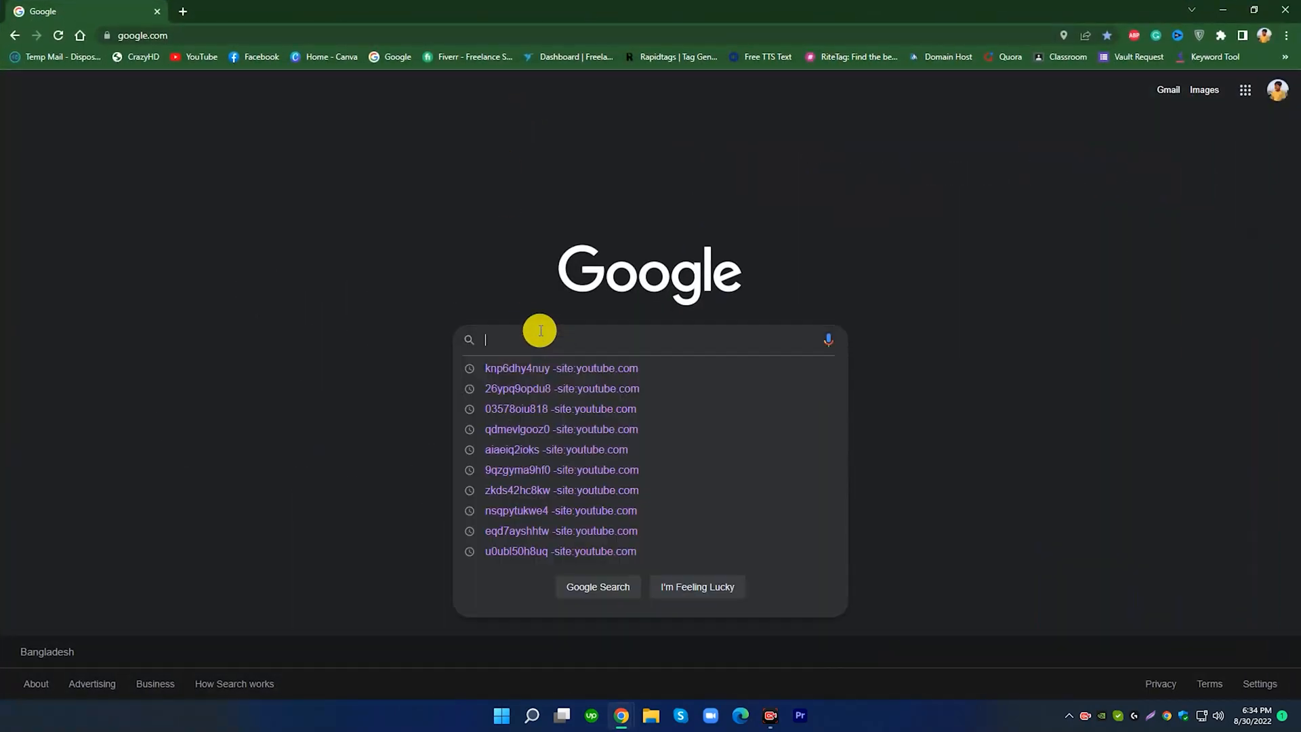
Google 'iobit uninstaller' and open the 'Download IObit Uninstaller 11 Free' result
{"action": "type", "text": "iobit"}
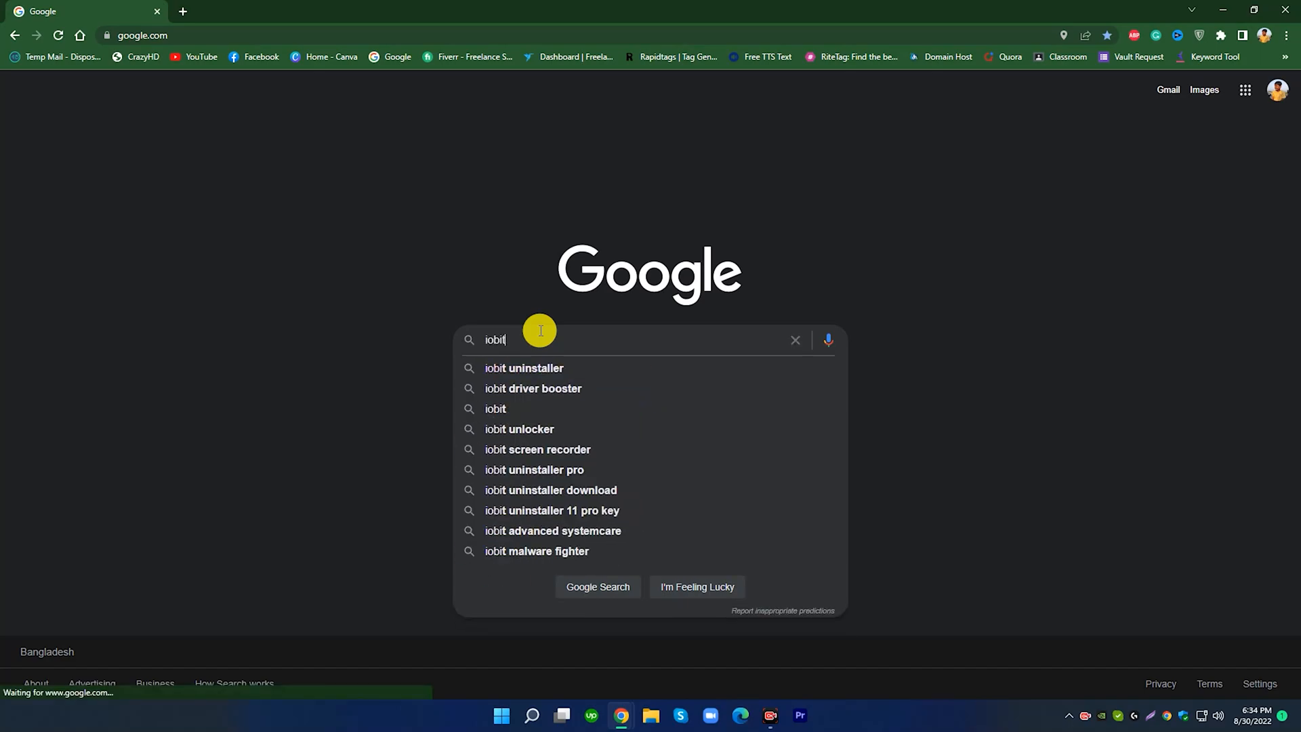
{"action": "type", "text": "u"}
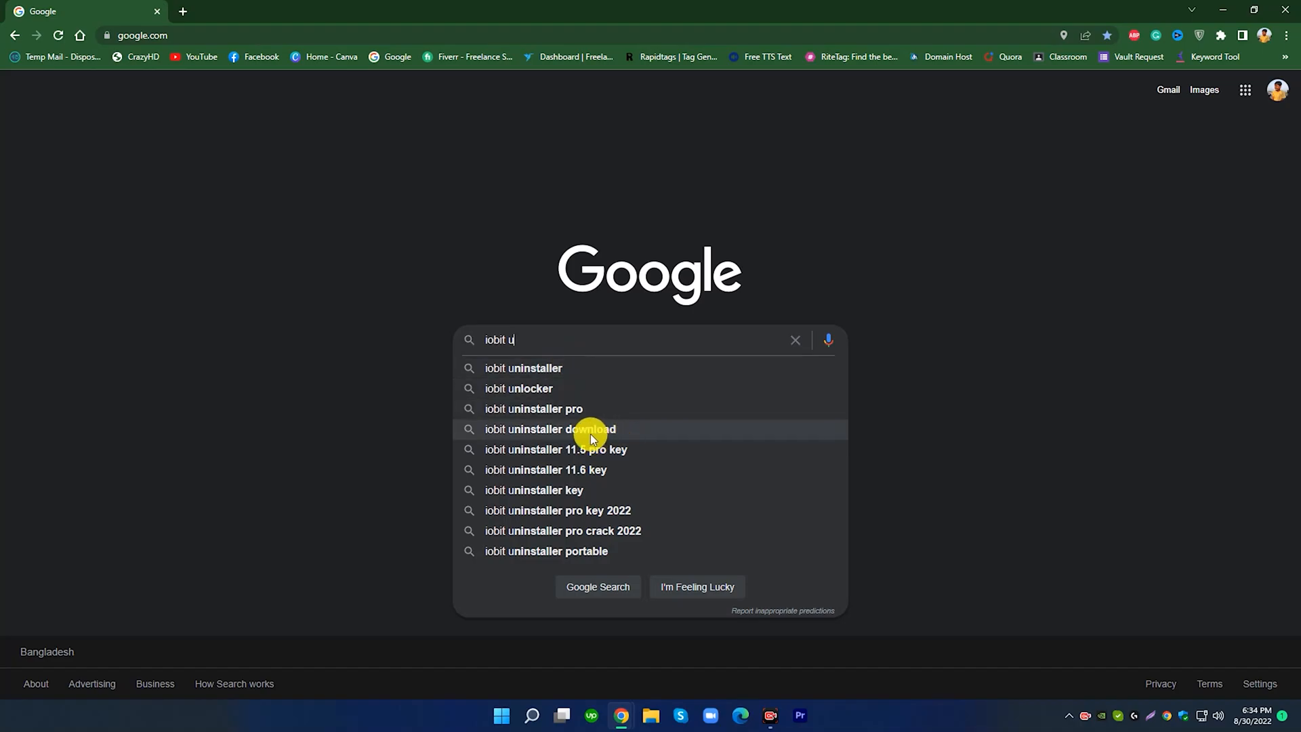
{"action": "left_click", "coordinate": [522, 367]}
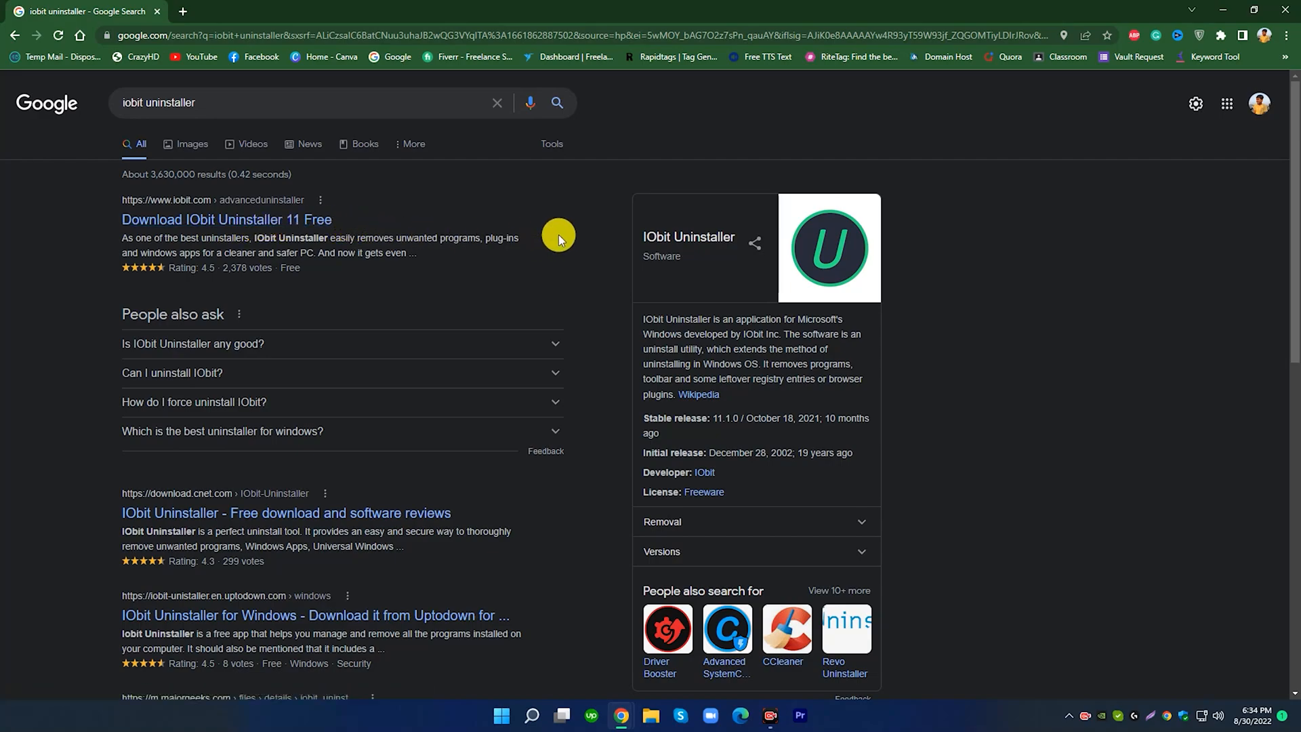
{"action": "left_click", "coordinate": [226, 219]}
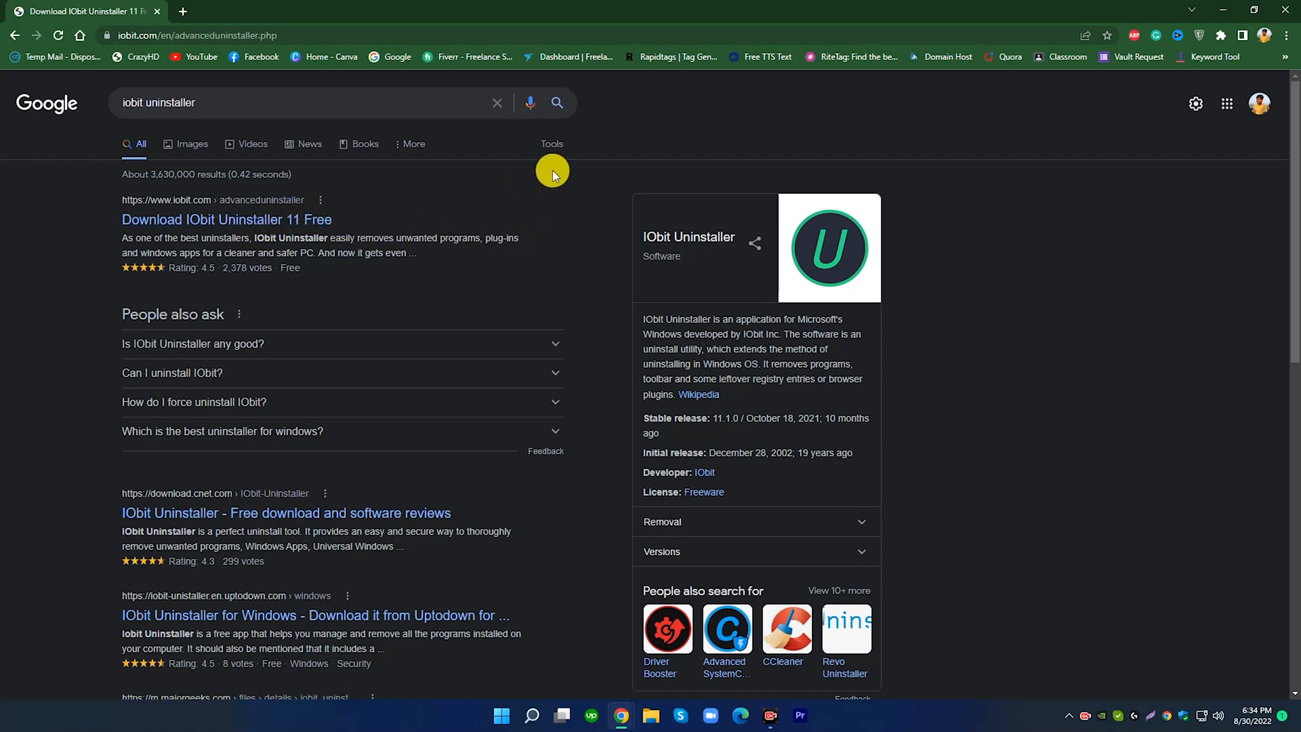
Download the free IObit Uninstaller 11 installer from the IObit page
{"action": "left_click", "coordinate": [227, 219]}
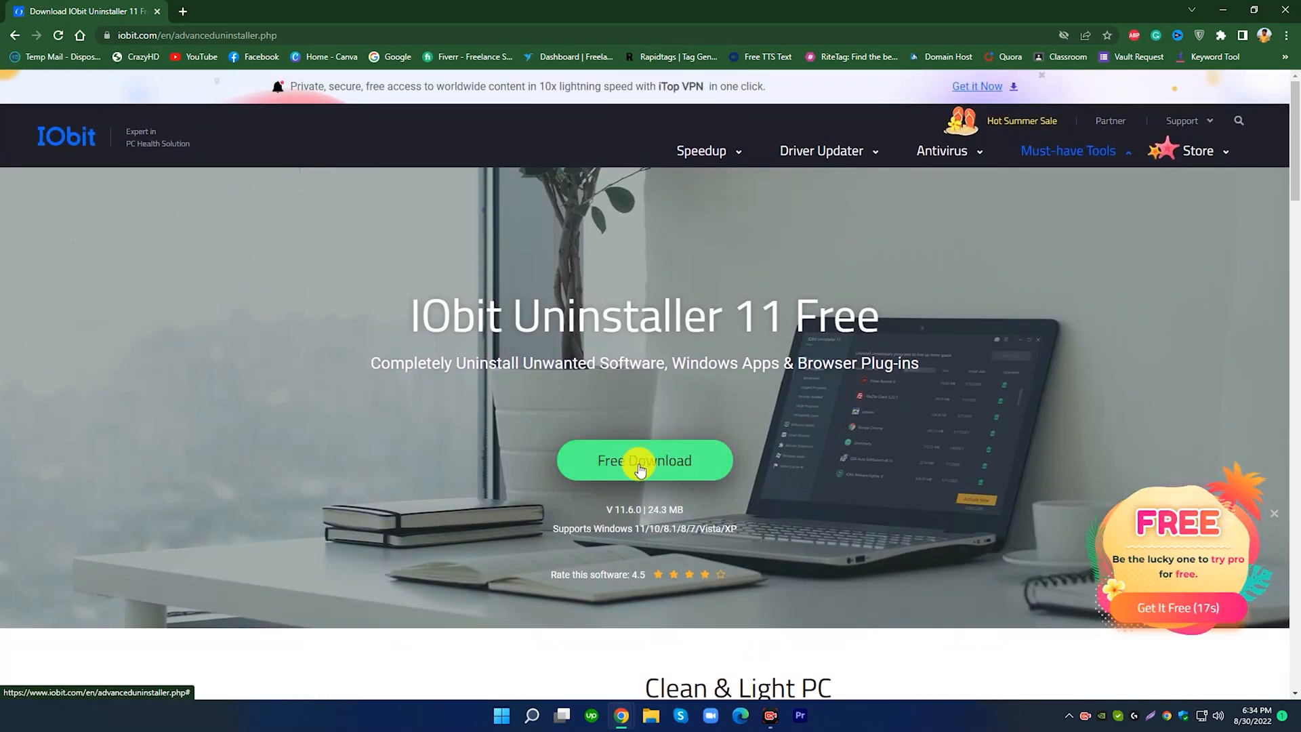
{"action": "left_click", "coordinate": [643, 461]}
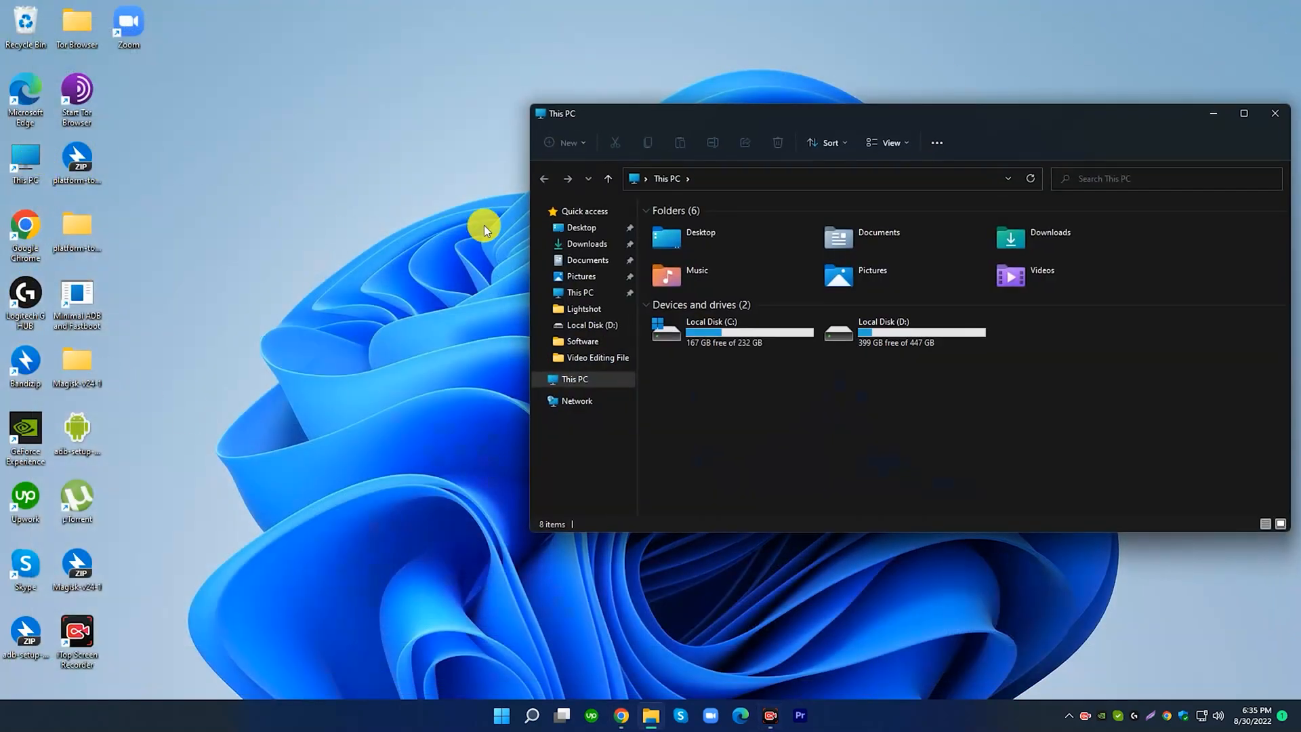
Run the iobituninstaller file from the Downloads folder
{"action": "left_click", "coordinate": [585, 244]}
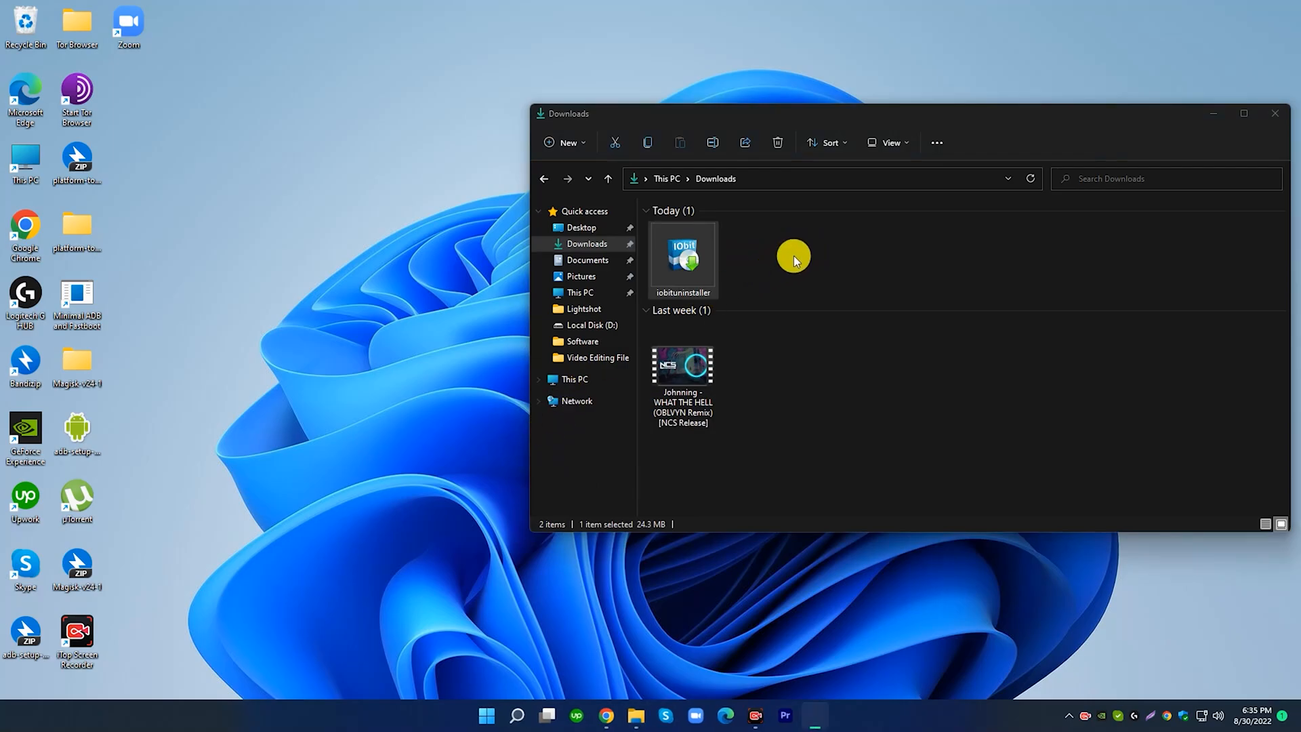
{"action": "double_click", "coordinate": [682, 257]}
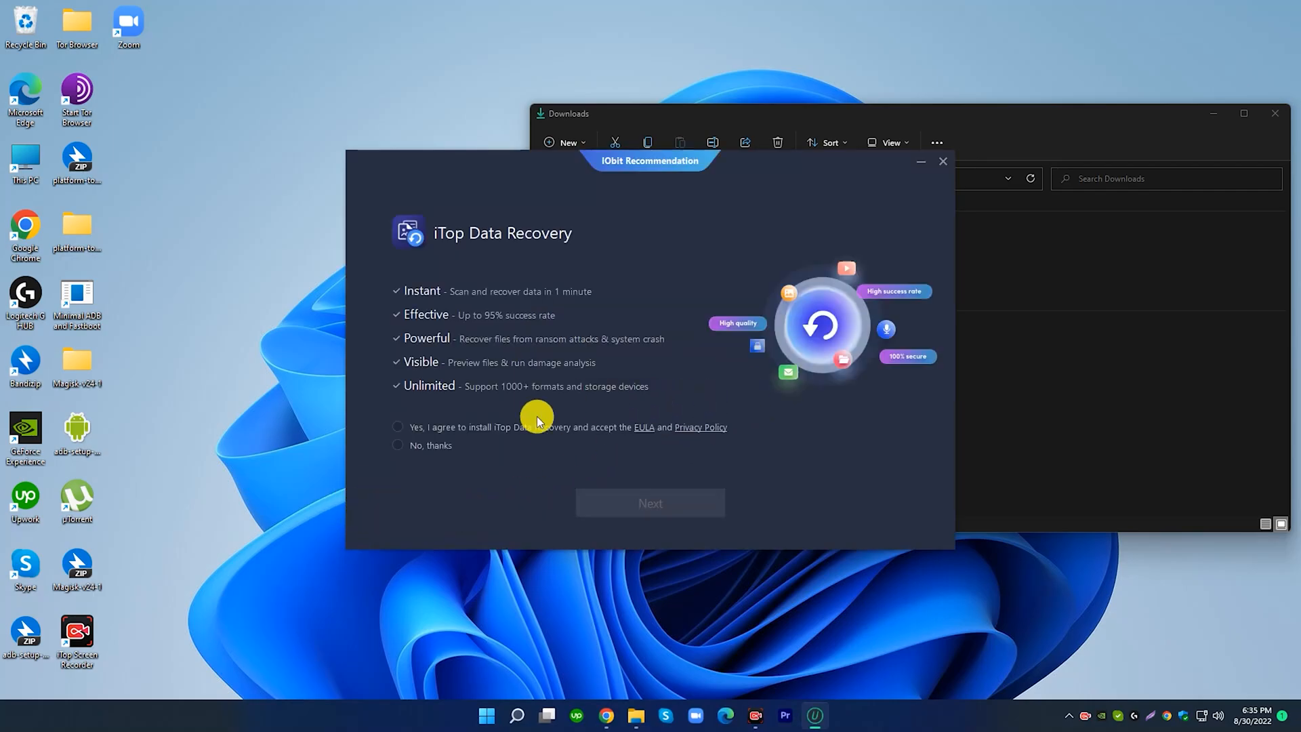
Decline iTop Data Recovery, install IObit Uninstaller 11.6, and launch it
{"action": "left_click", "coordinate": [399, 445]}
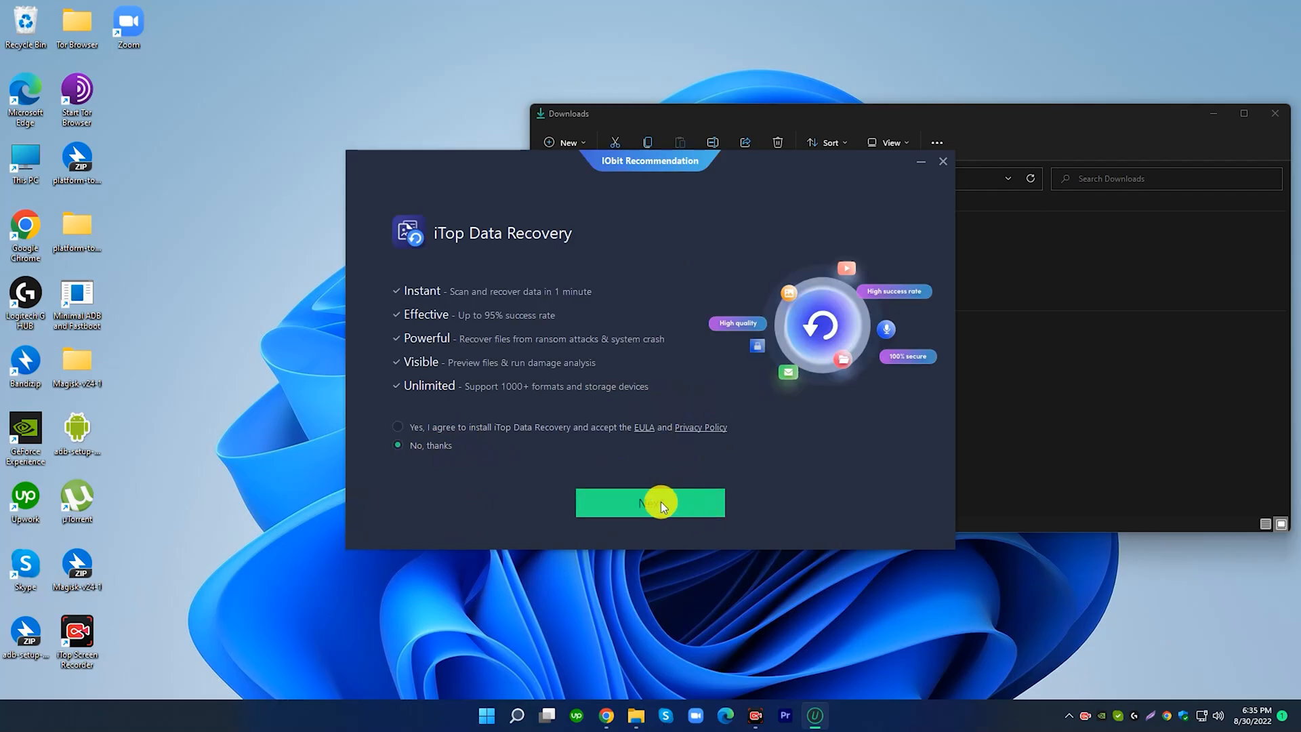
{"action": "left_click", "coordinate": [650, 503]}
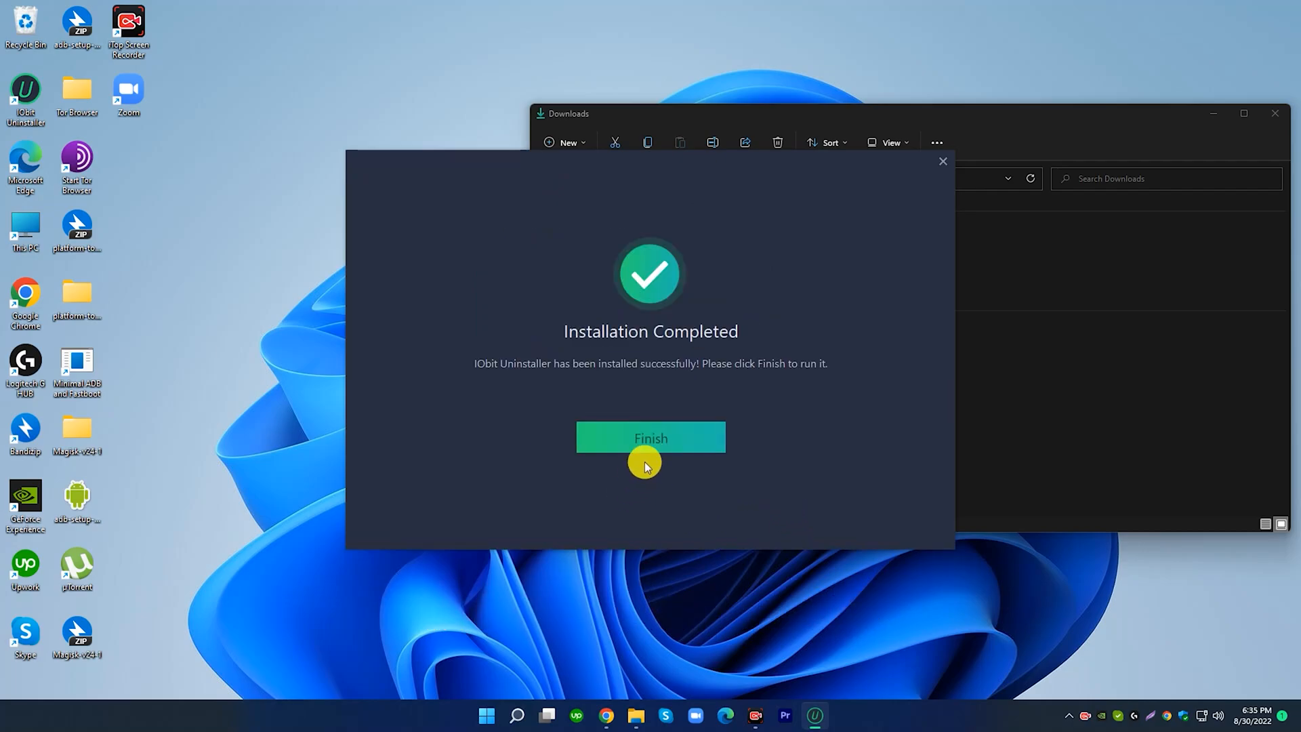
{"action": "left_click", "coordinate": [650, 437]}
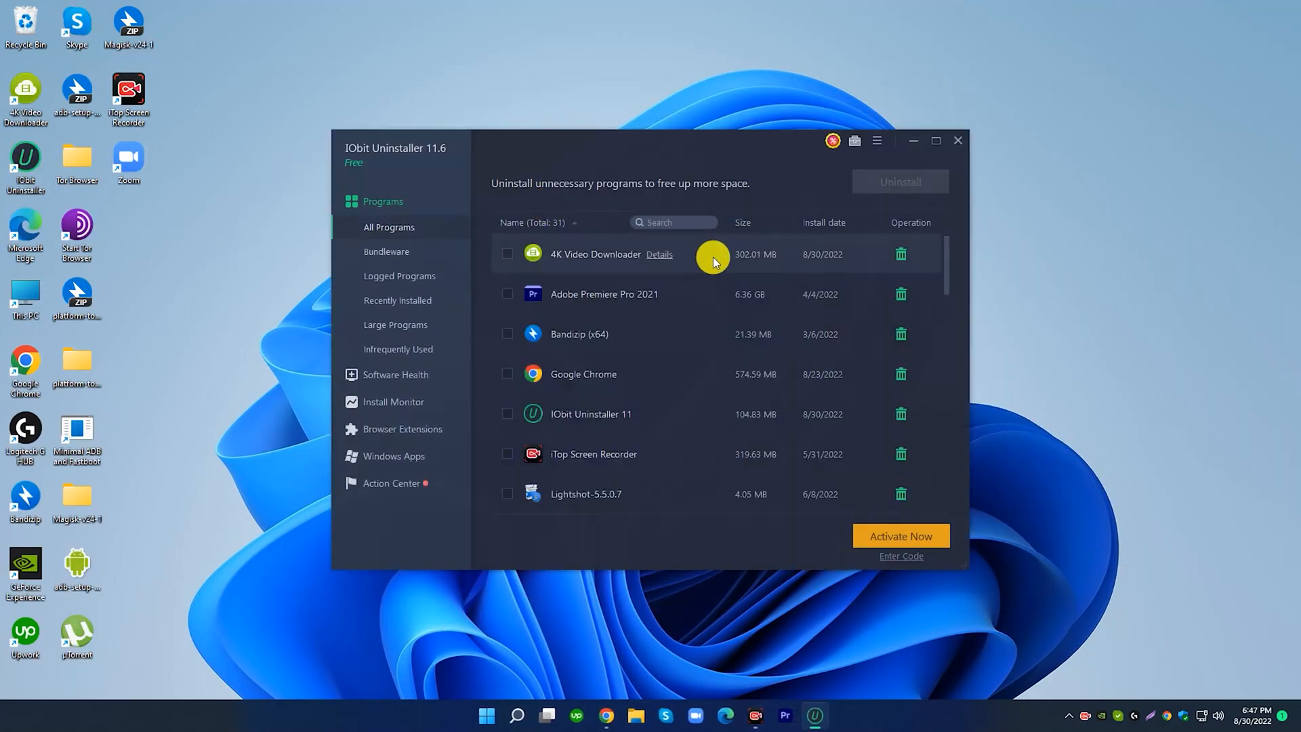
{"action": "mouse_move", "coordinate": [662, 423]}
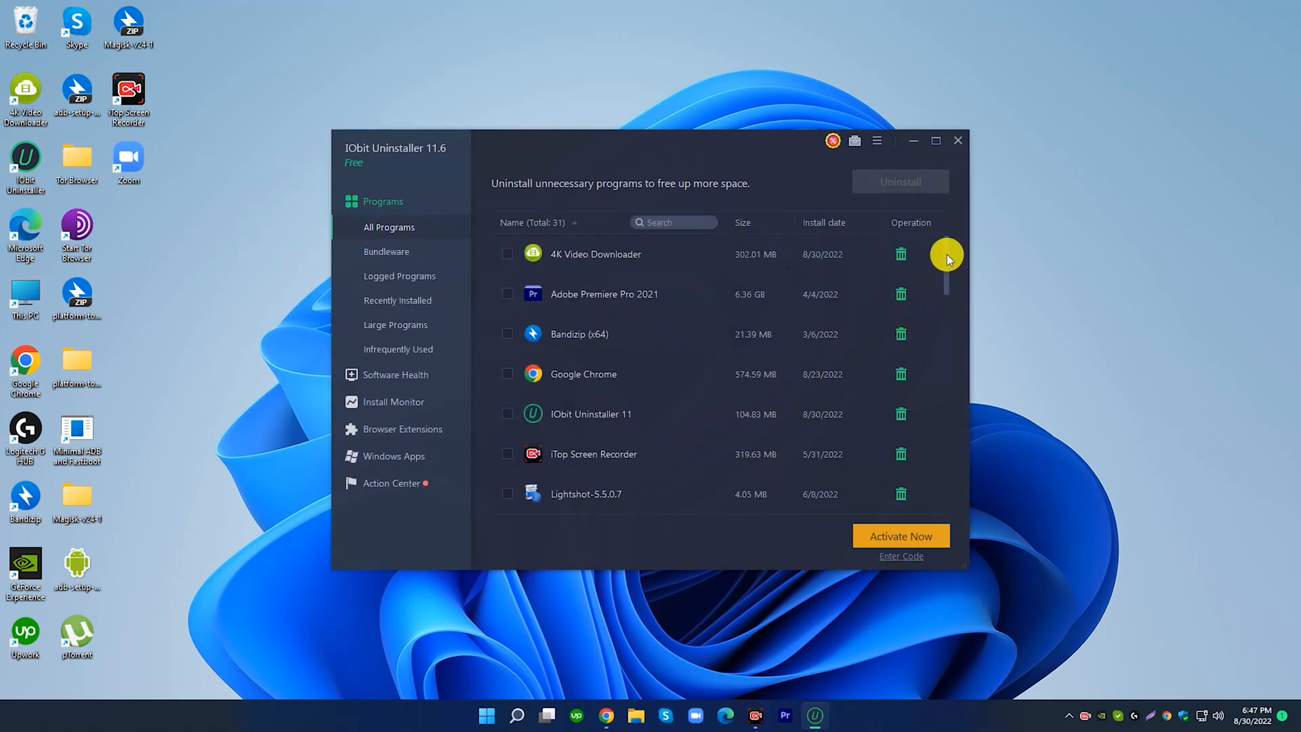
Tick 4K Video Downloader in All Programs and start its uninstall
{"action": "scroll", "scroll_direction": "down", "scroll_amount": 3}
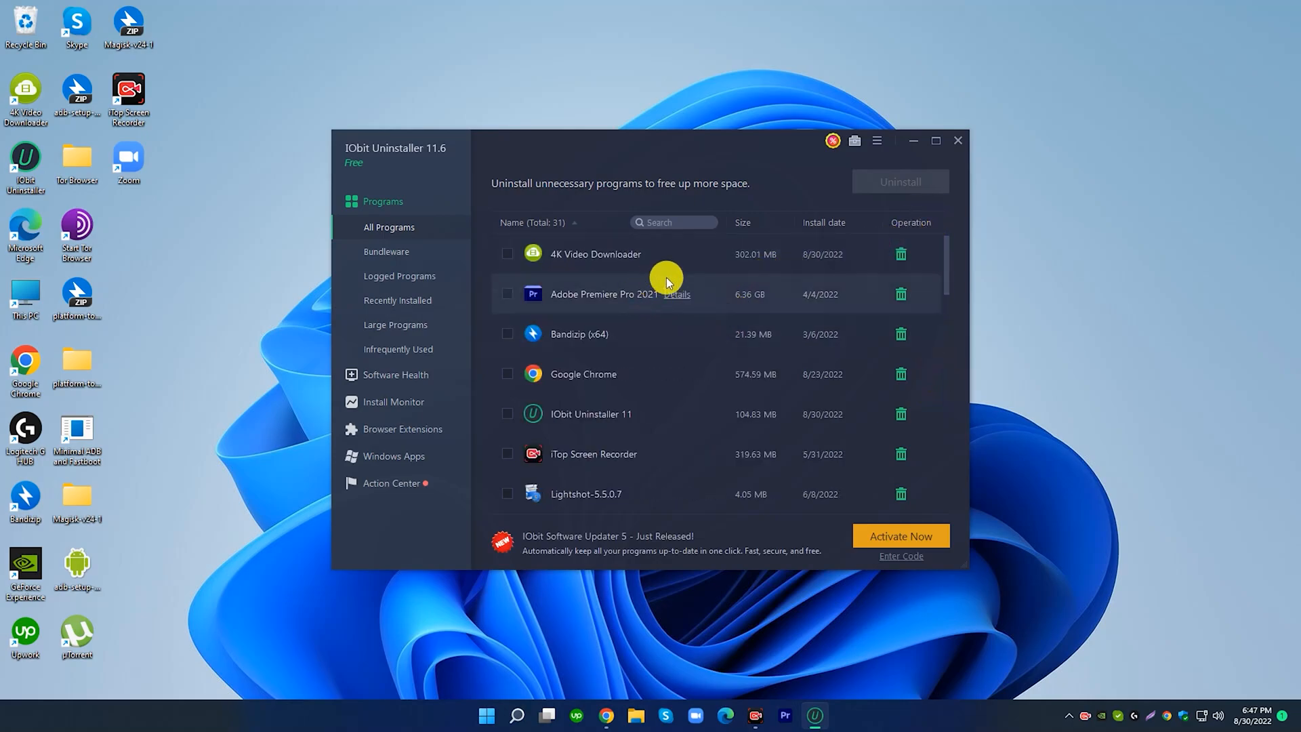
{"action": "mouse_move", "coordinate": [674, 254]}
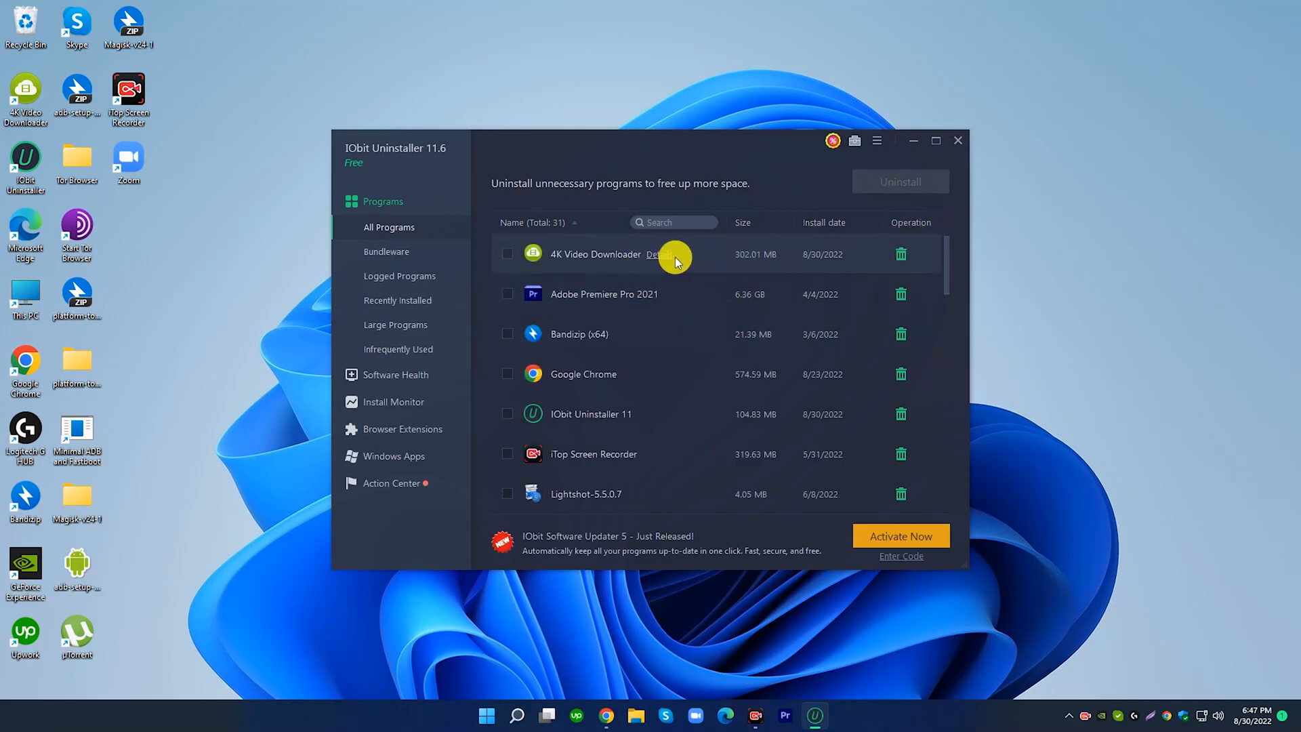
{"action": "left_click", "coordinate": [507, 254]}
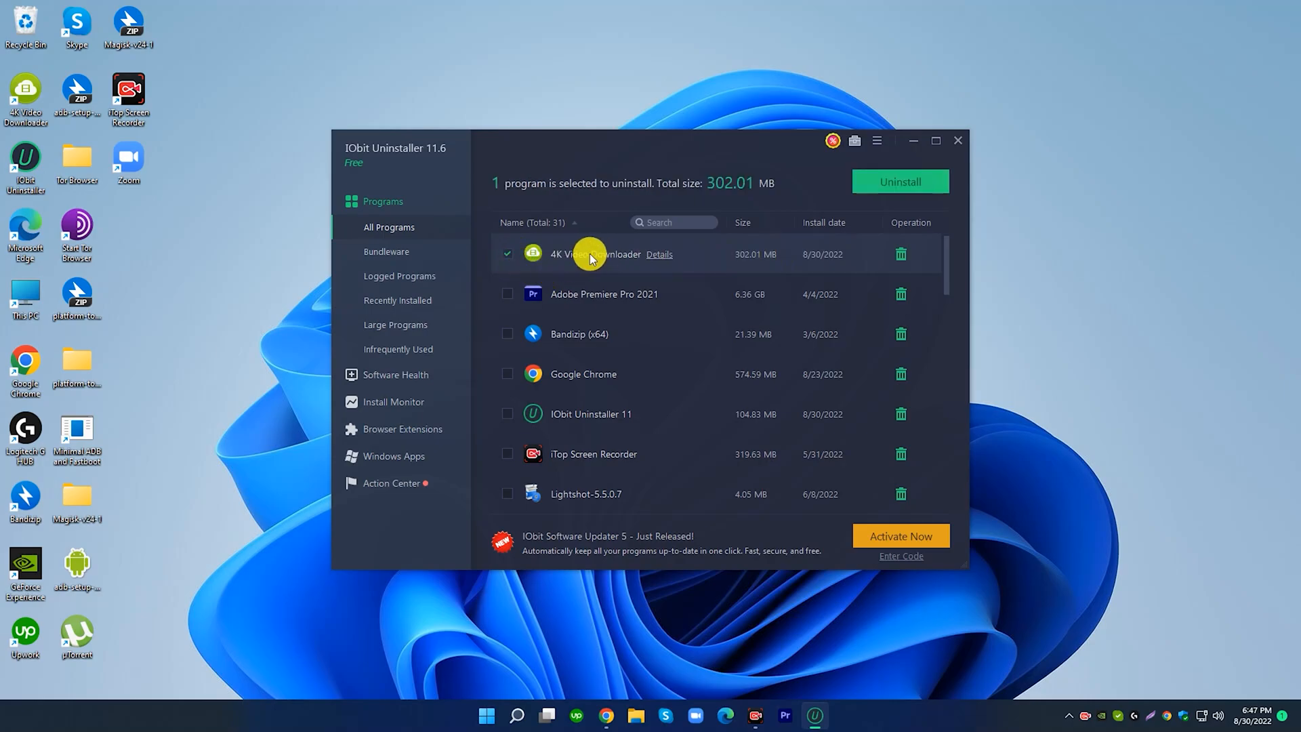
{"action": "mouse_move", "coordinate": [900, 255]}
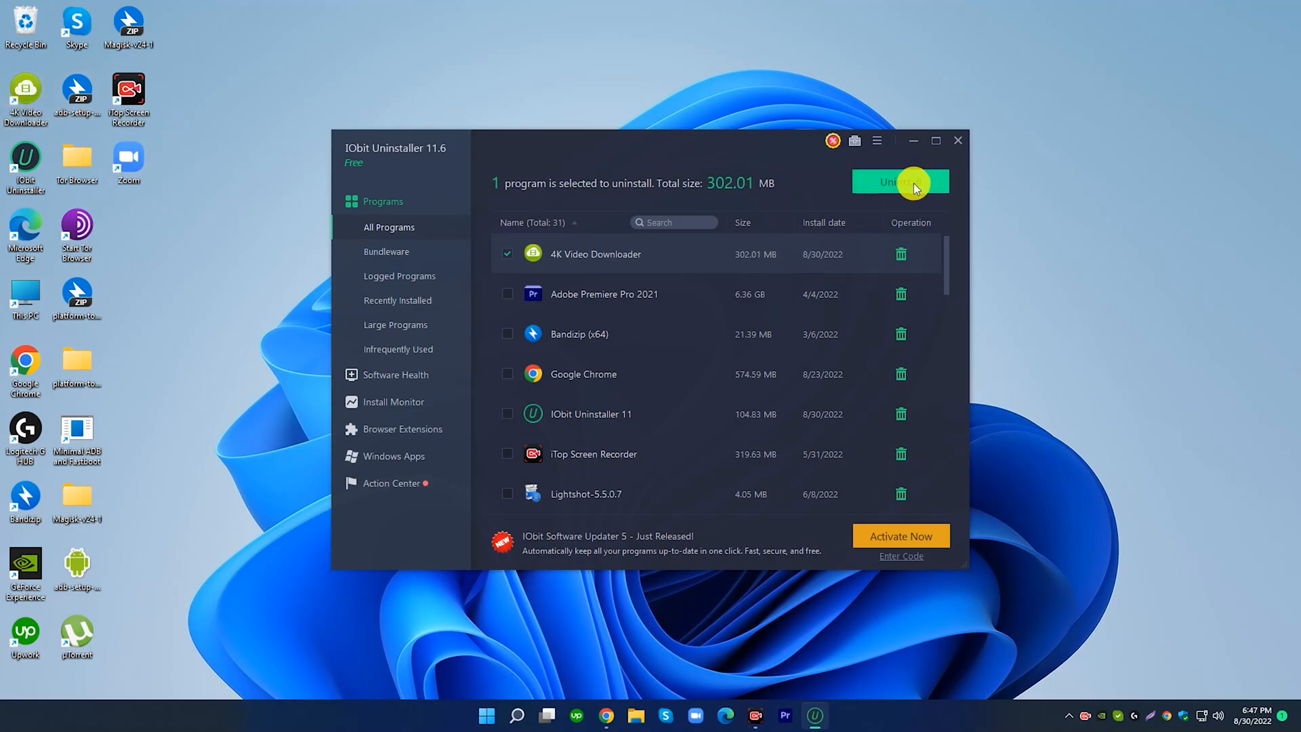
{"action": "left_click", "coordinate": [901, 182]}
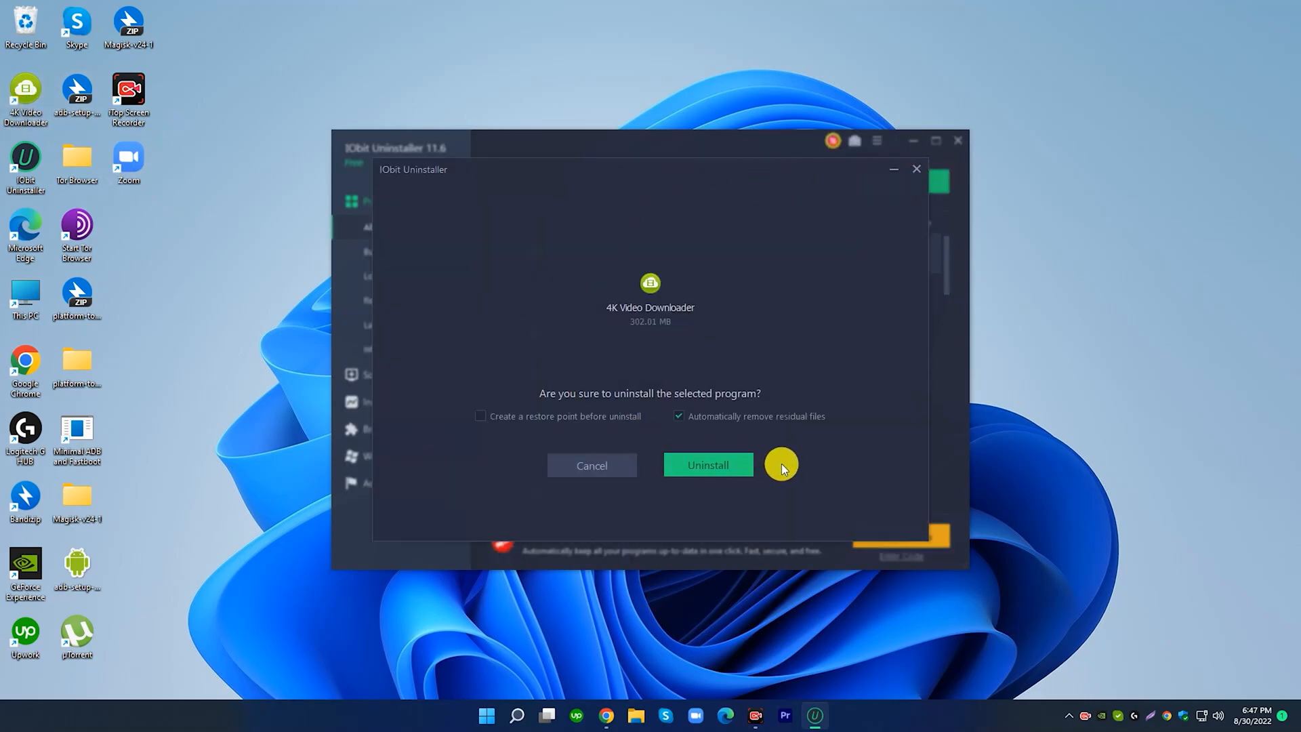
Uninstall 4K Video Downloader with 'Automatically remove residual files' kept checked
{"action": "left_click", "coordinate": [480, 416]}
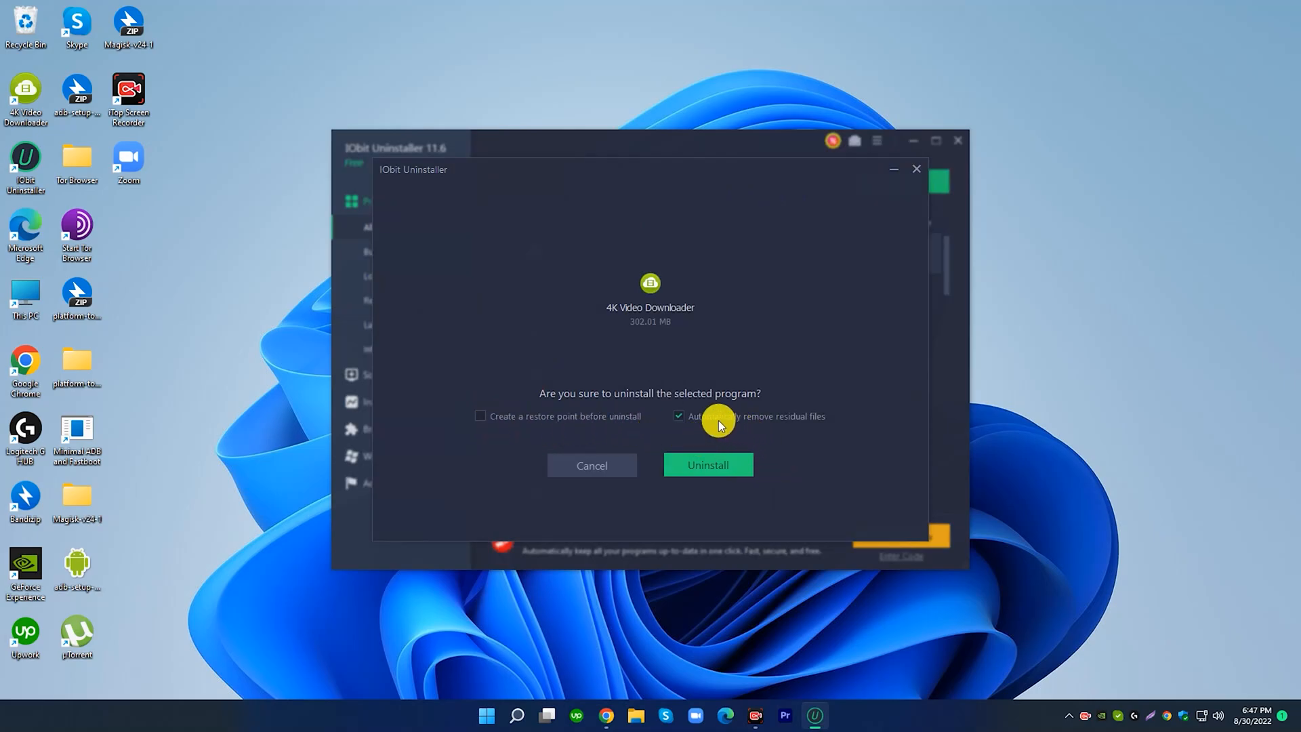
{"action": "left_click", "coordinate": [677, 415]}
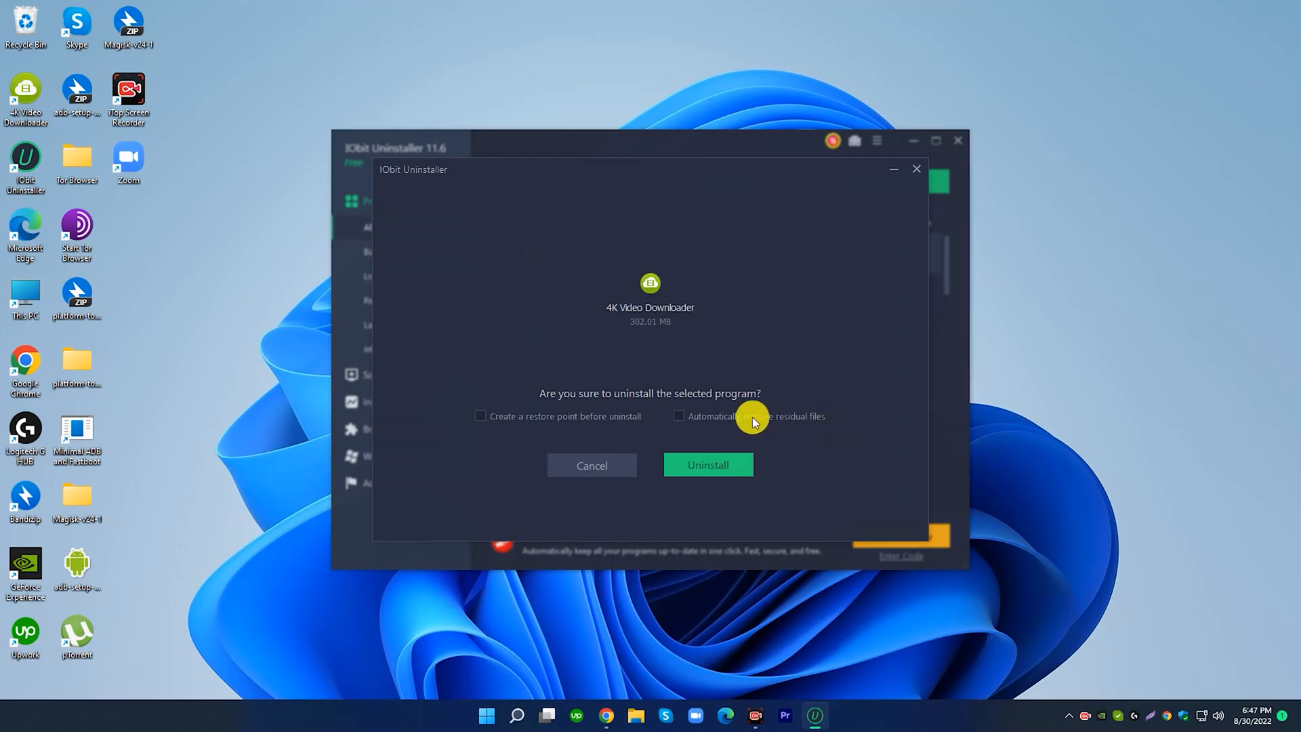
{"action": "left_click", "coordinate": [678, 416]}
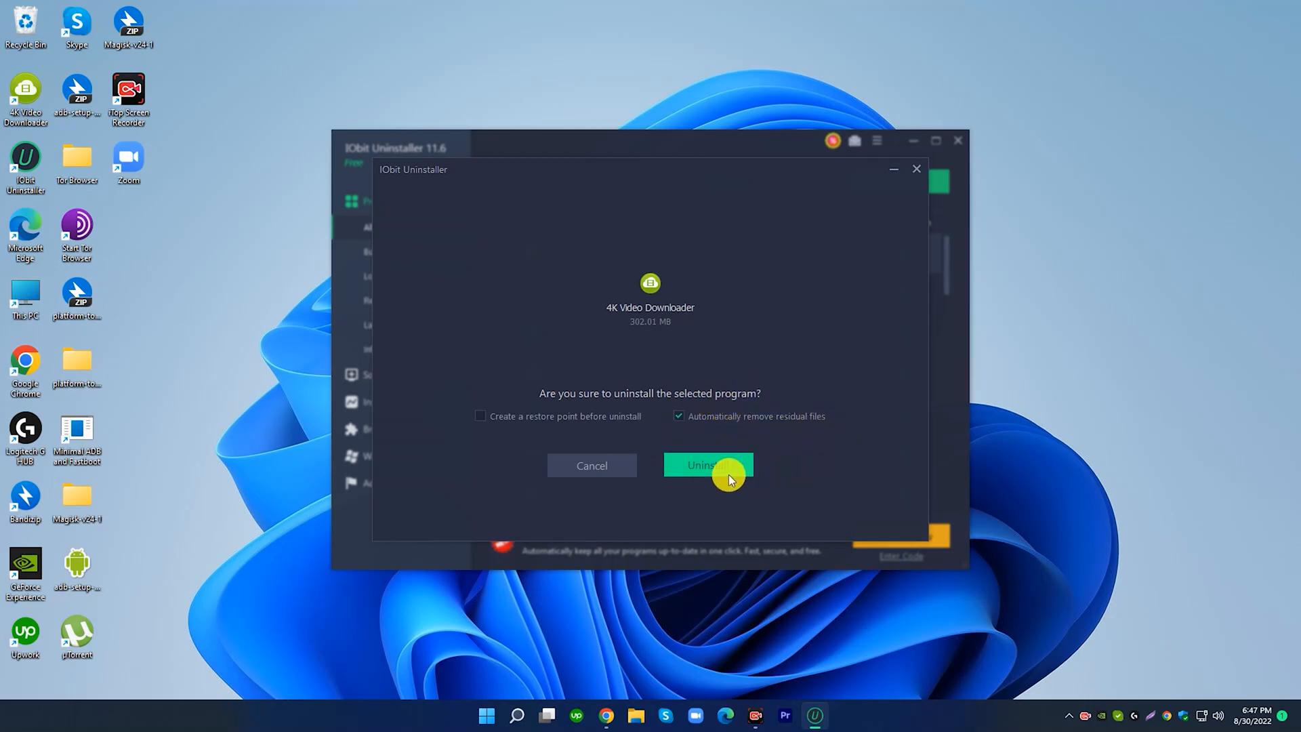
{"action": "left_click", "coordinate": [707, 465]}
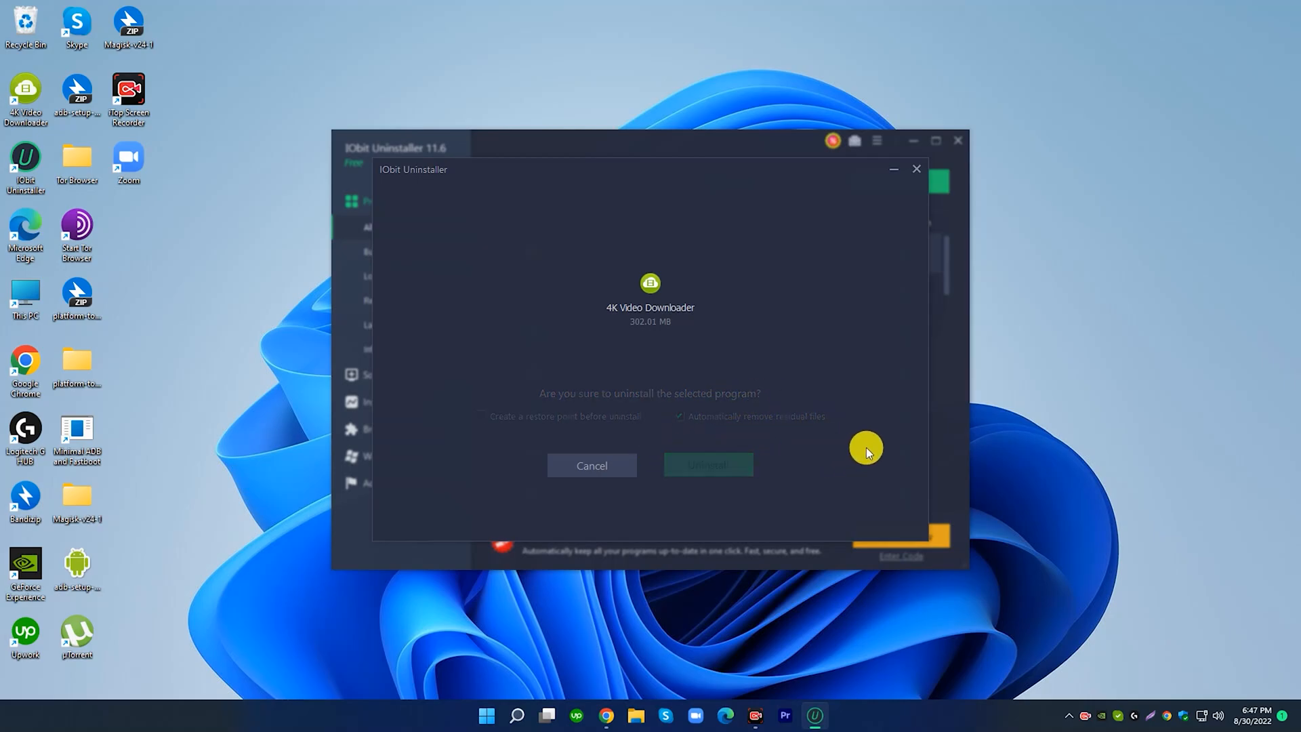
{"action": "left_click", "coordinate": [707, 465]}
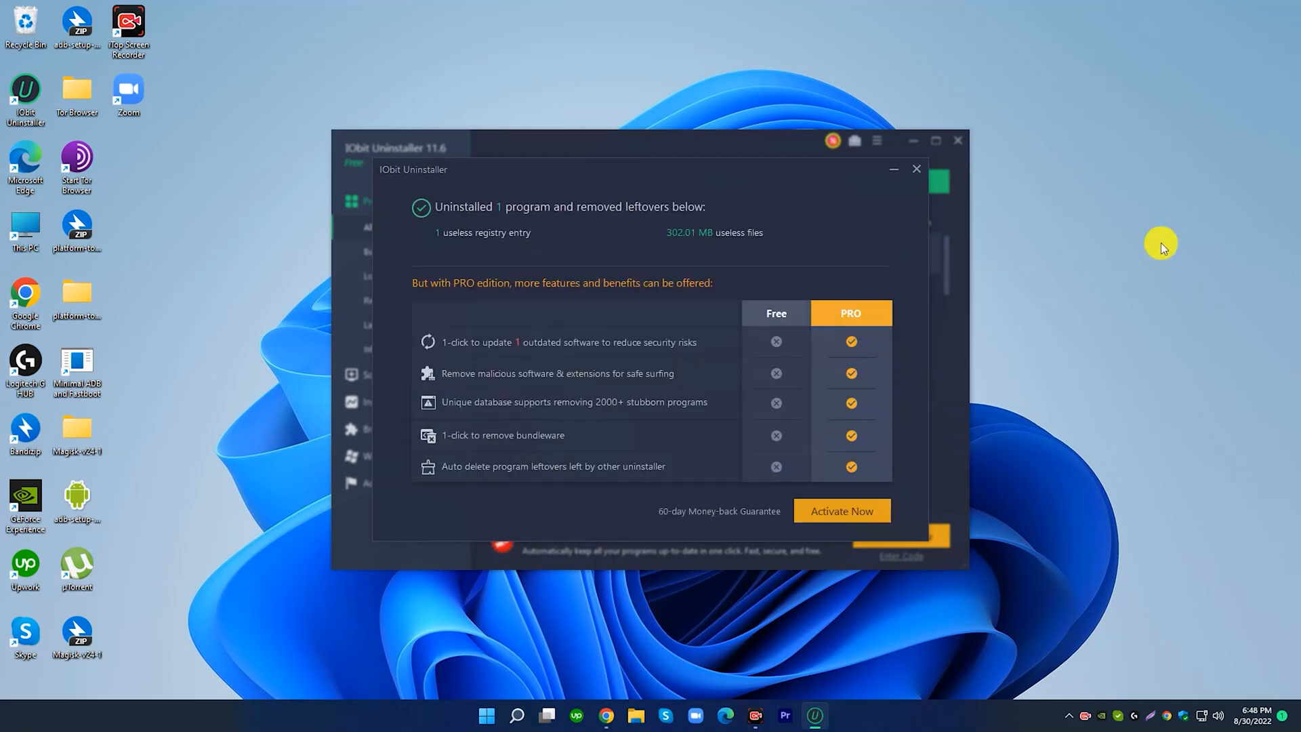
{"action": "mouse_move", "coordinate": [799, 363]}
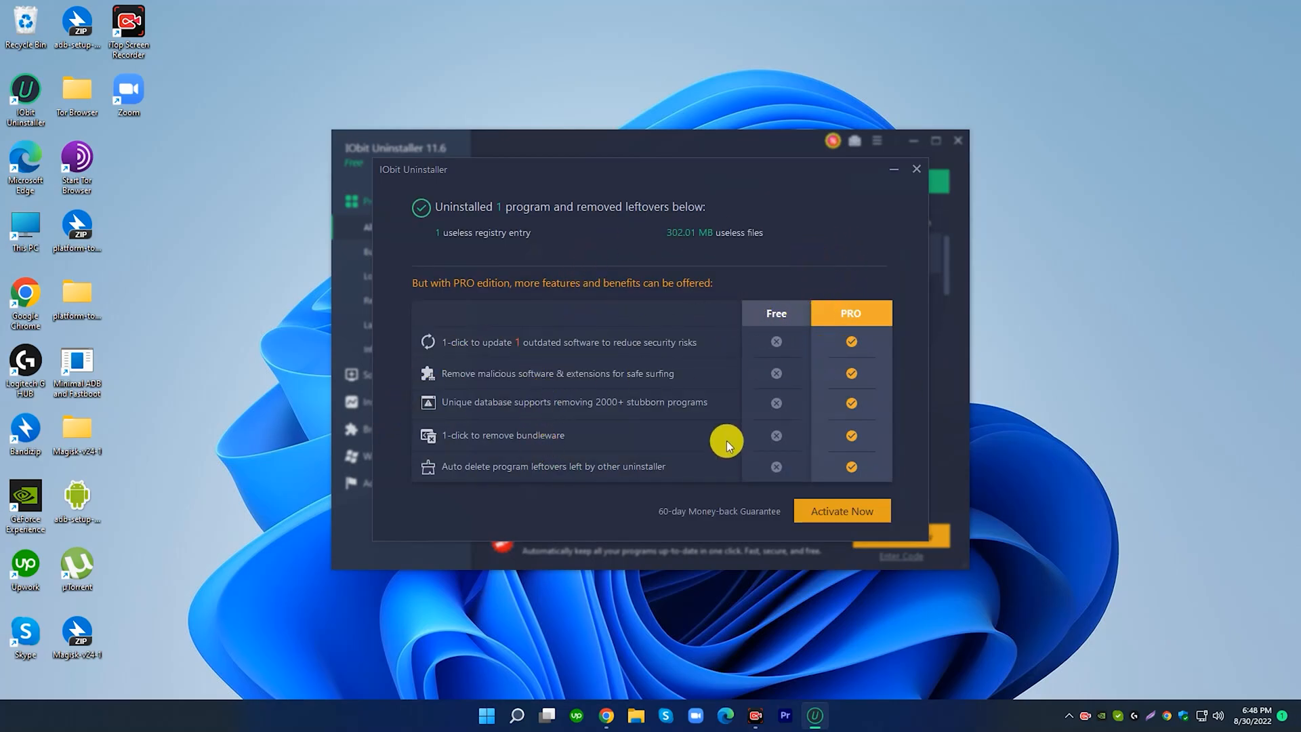
Close the uninstall summary to show the 30-program list without 4K Video Downloader
{"action": "left_click", "coordinate": [916, 169]}
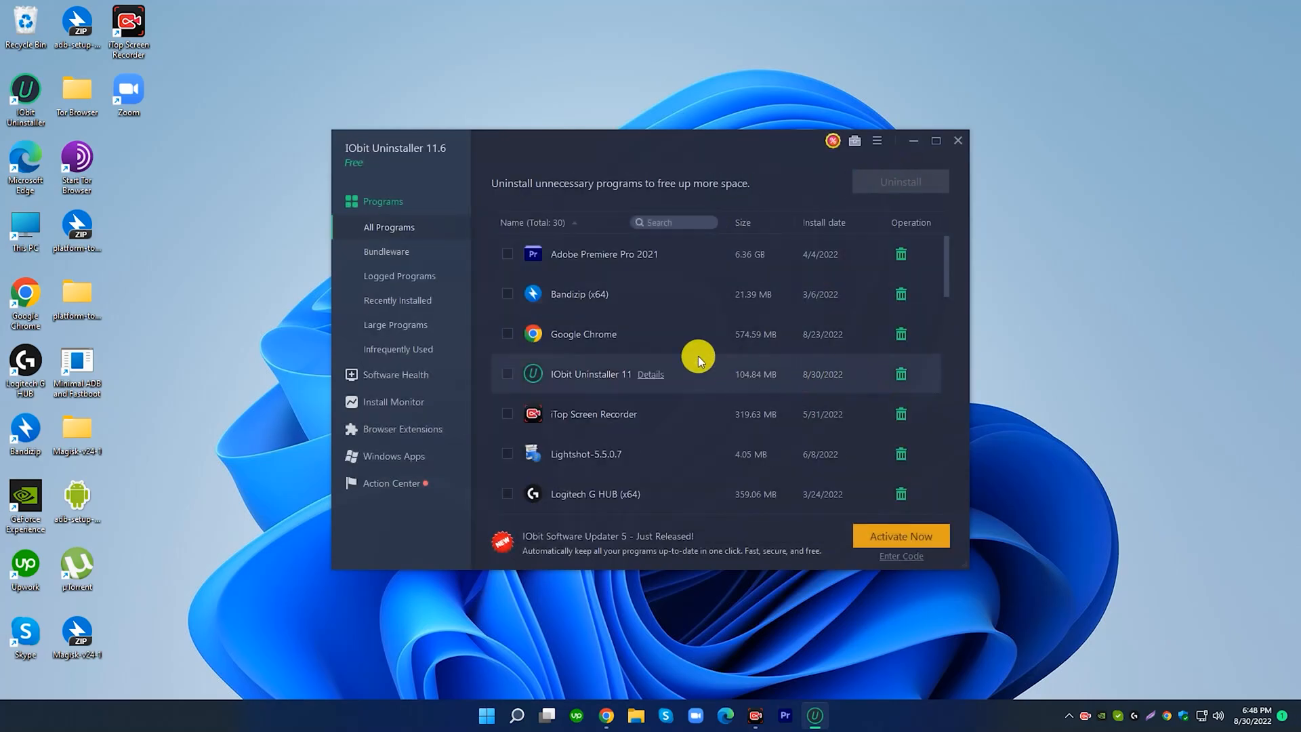
{"action": "mouse_move", "coordinate": [956, 141]}
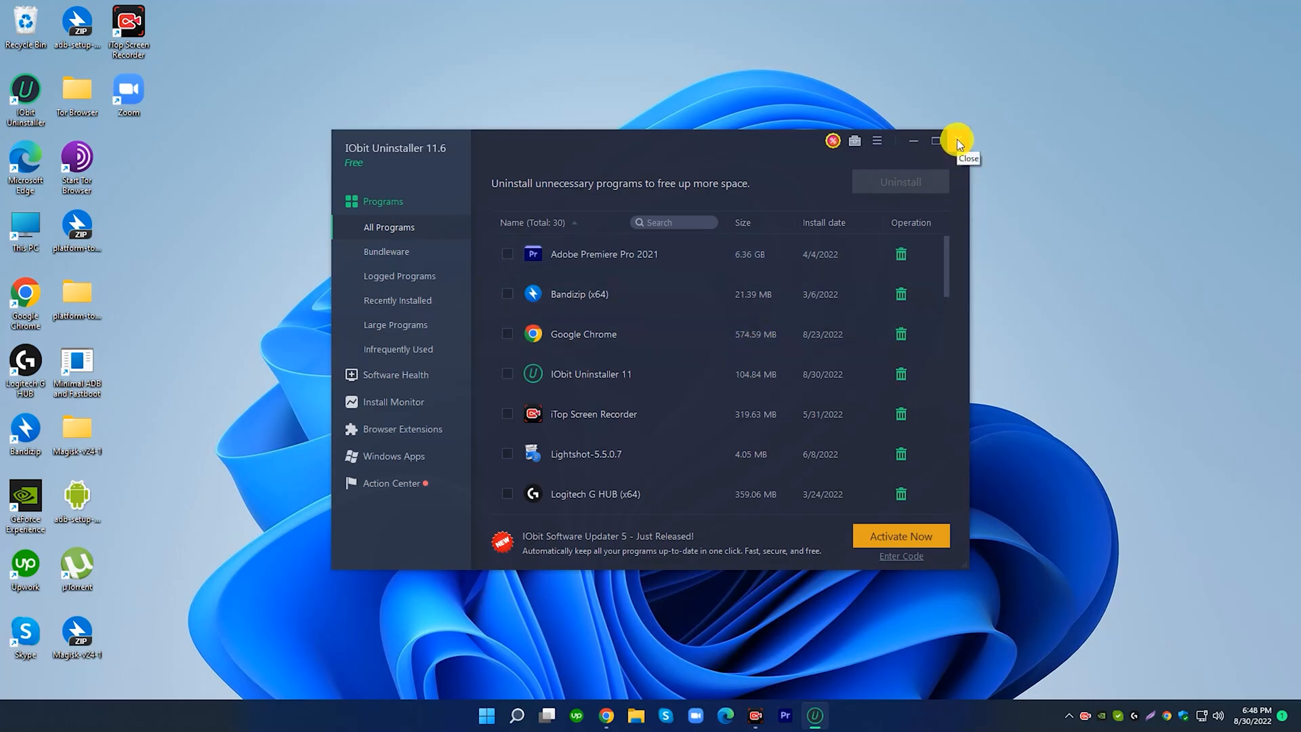